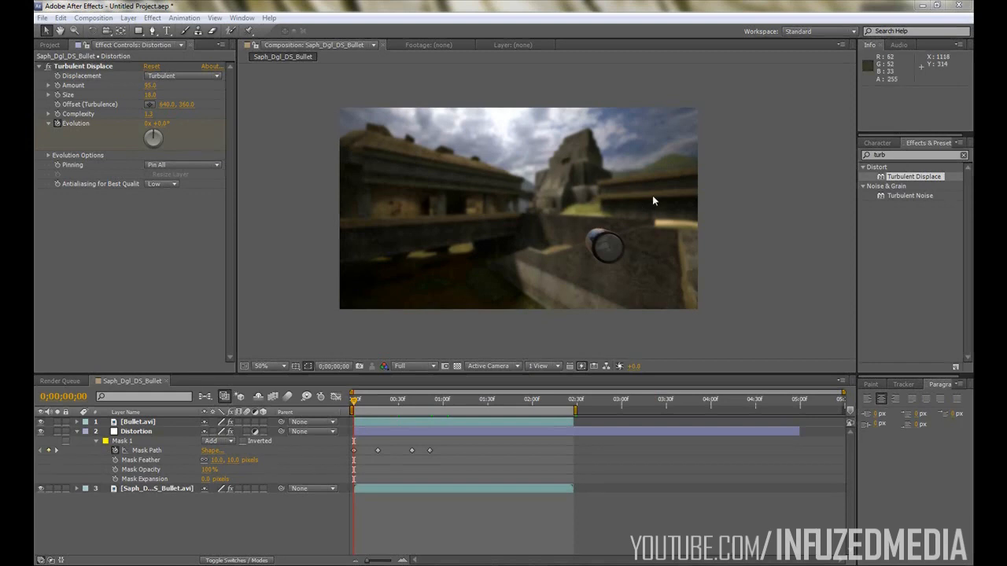
pyautogui.moveTo(365, 396)
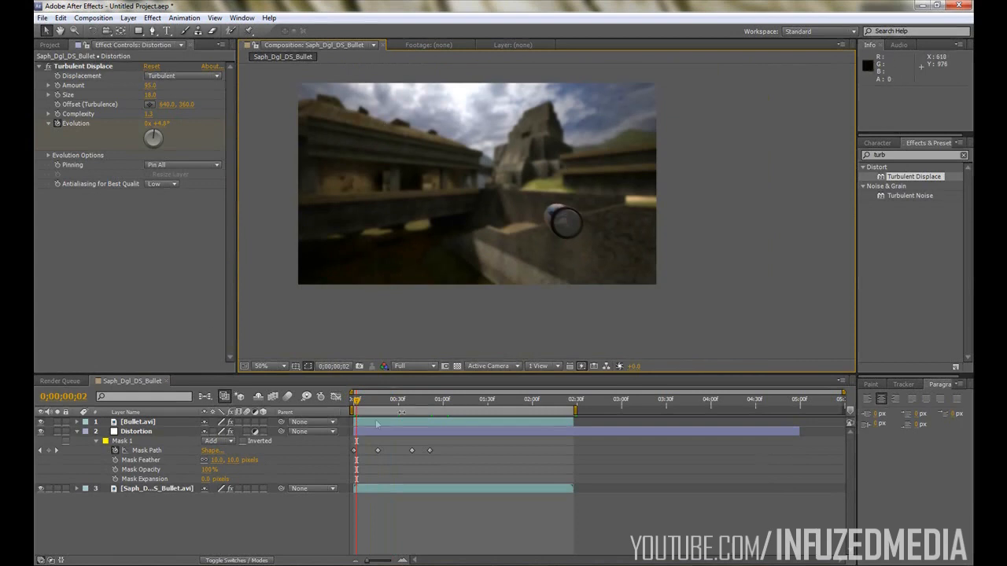
# Rewind and play the Counter-Strike clip with the transport controls, then check the 1280×720 project properties
pyautogui.click(410, 400)
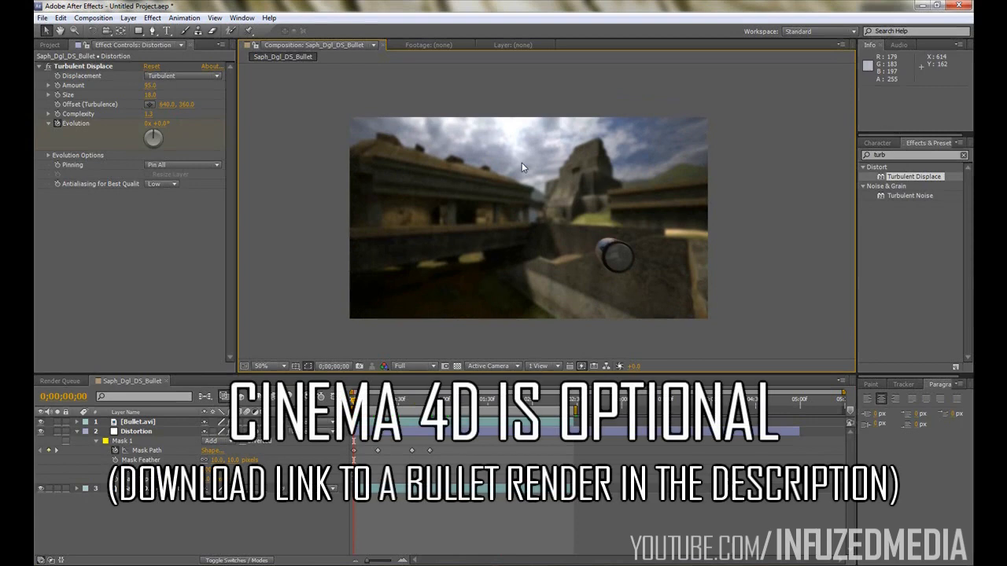
pyautogui.moveTo(522, 166)
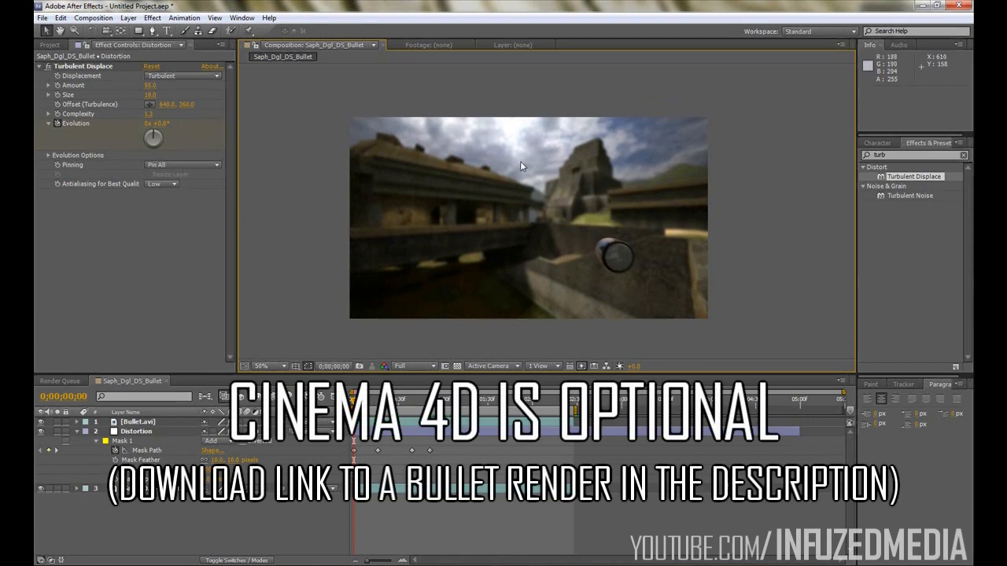
pyautogui.moveTo(485, 286)
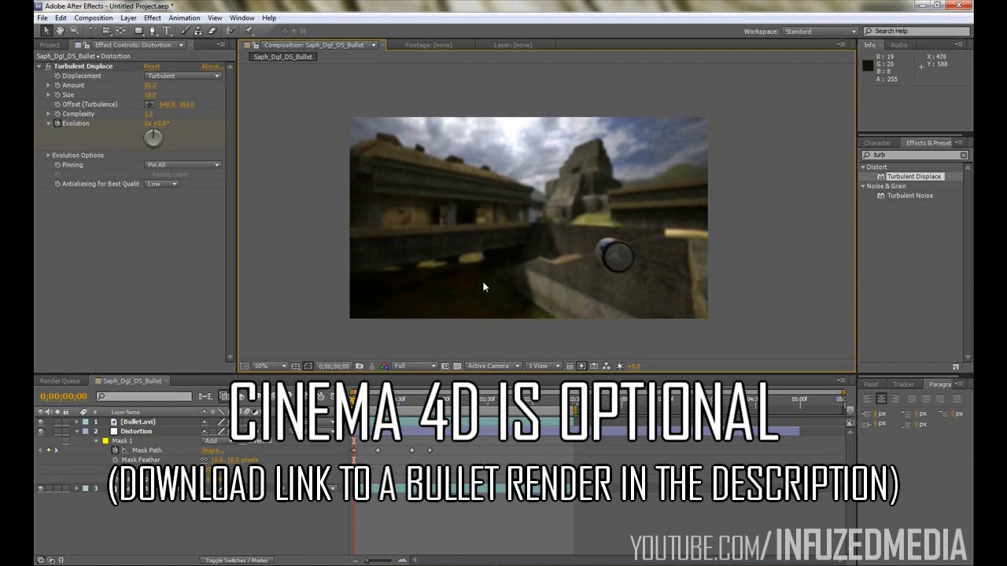
pyautogui.moveTo(317, 202)
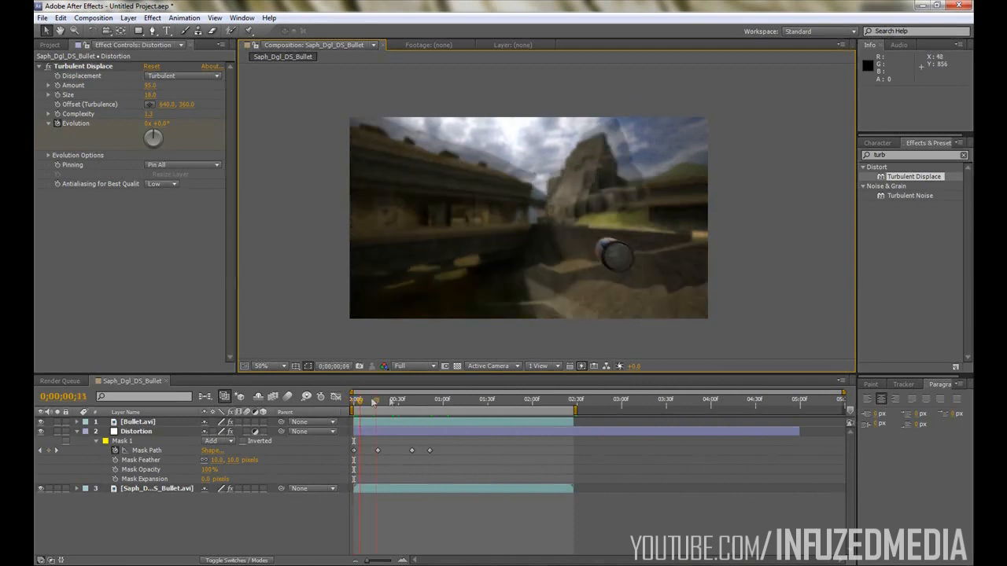
pyautogui.click(354, 400)
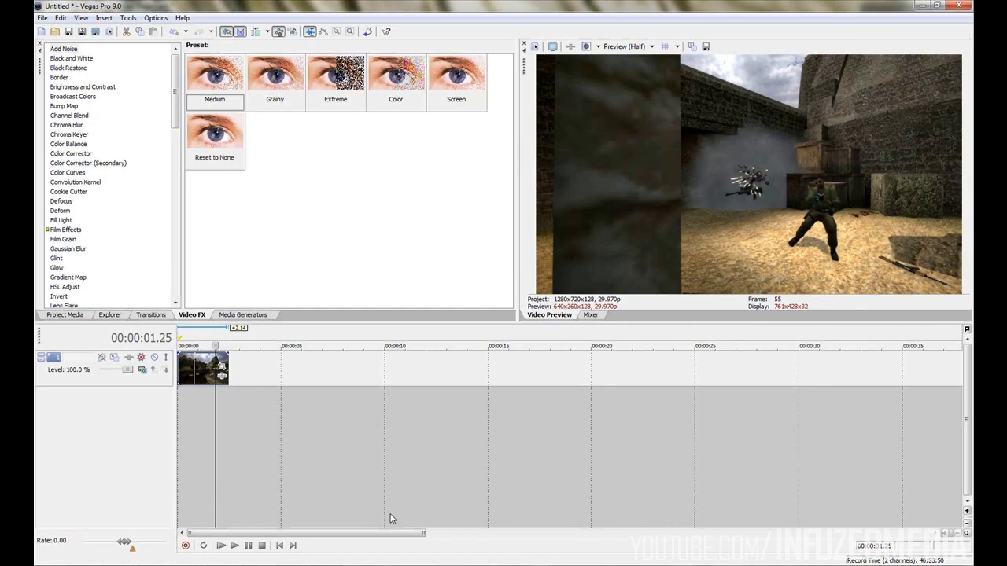
pyautogui.moveTo(586, 406)
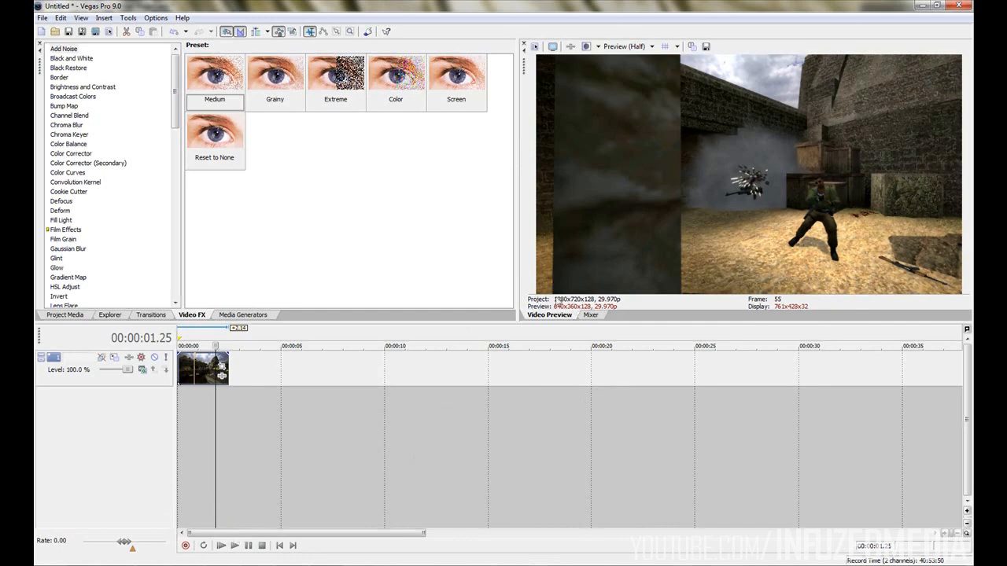
pyautogui.moveTo(261, 545)
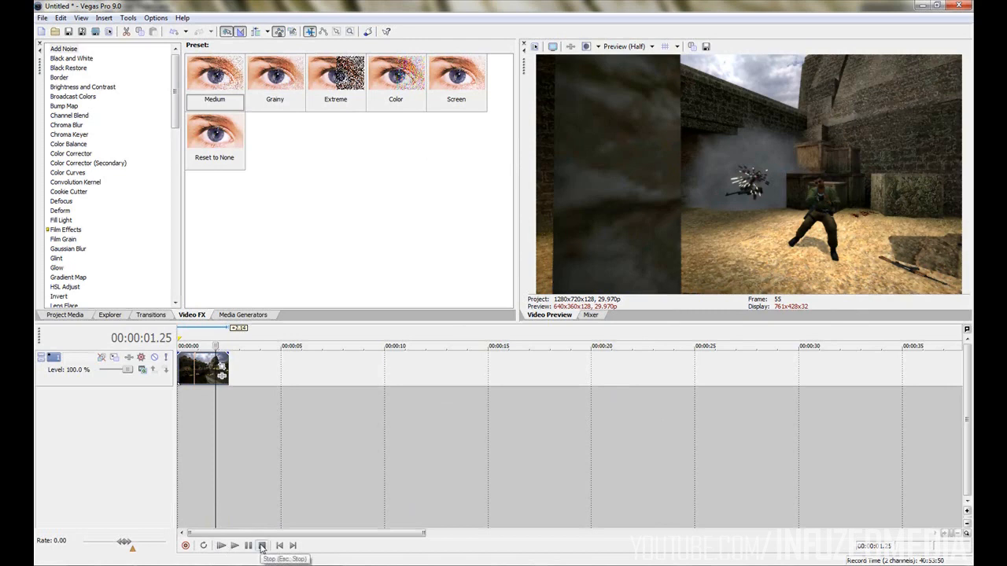
pyautogui.moveTo(267, 522)
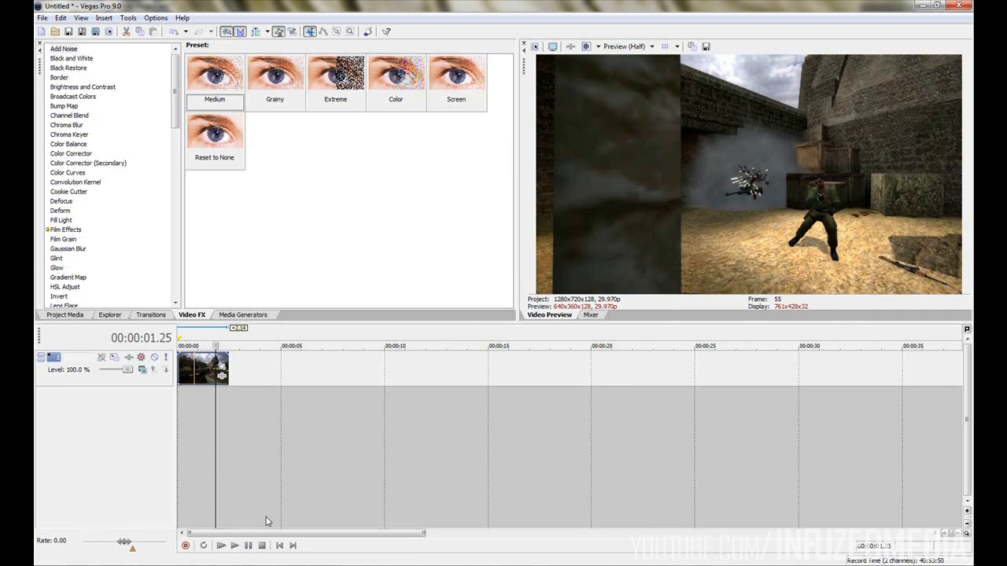
pyautogui.moveTo(771, 261)
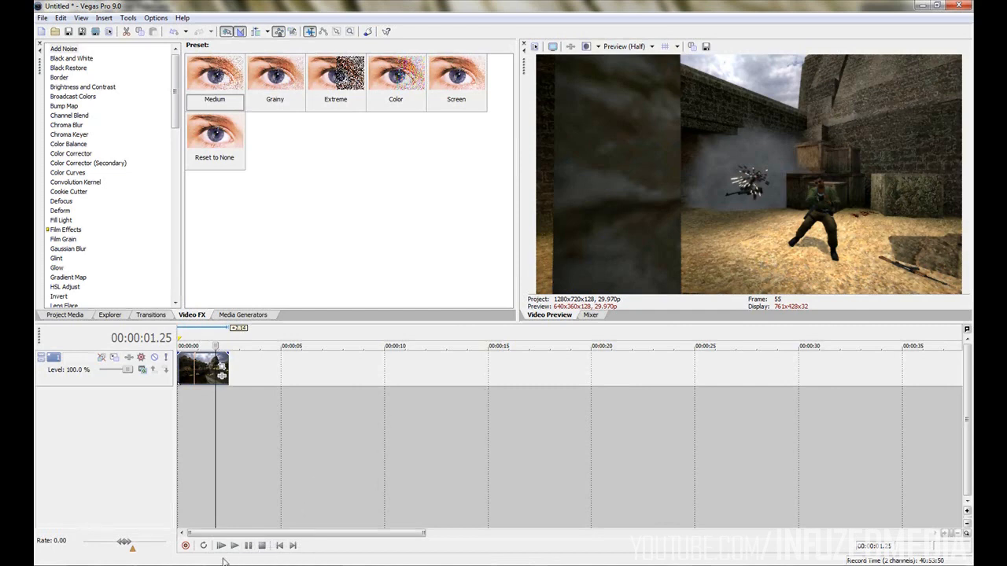
pyautogui.click(220, 545)
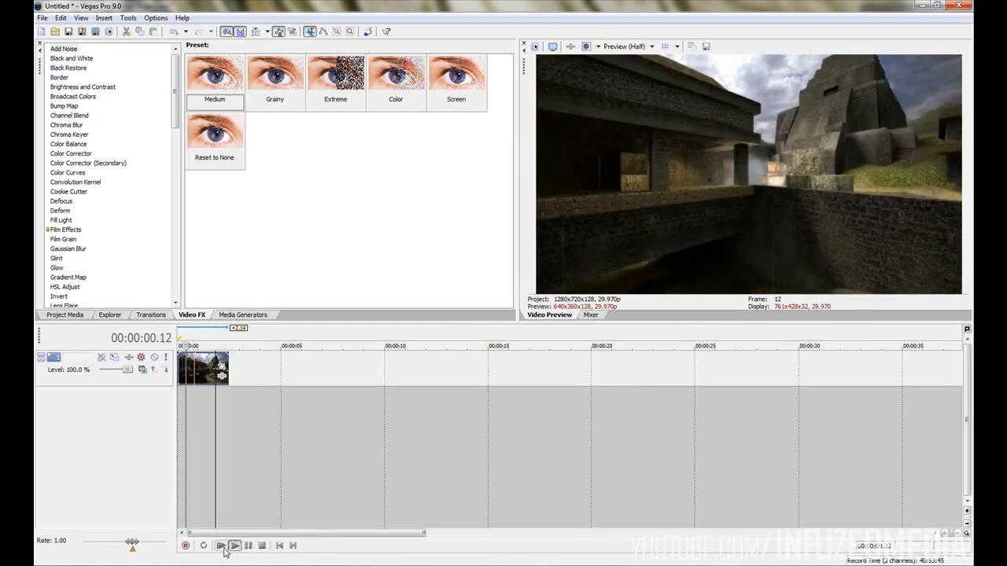
pyautogui.click(235, 545)
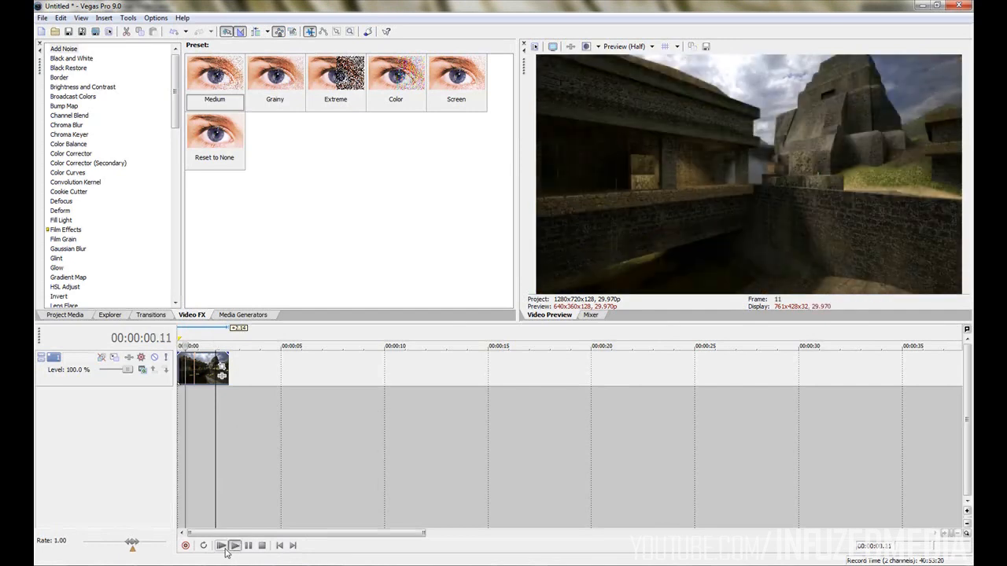
pyautogui.click(249, 544)
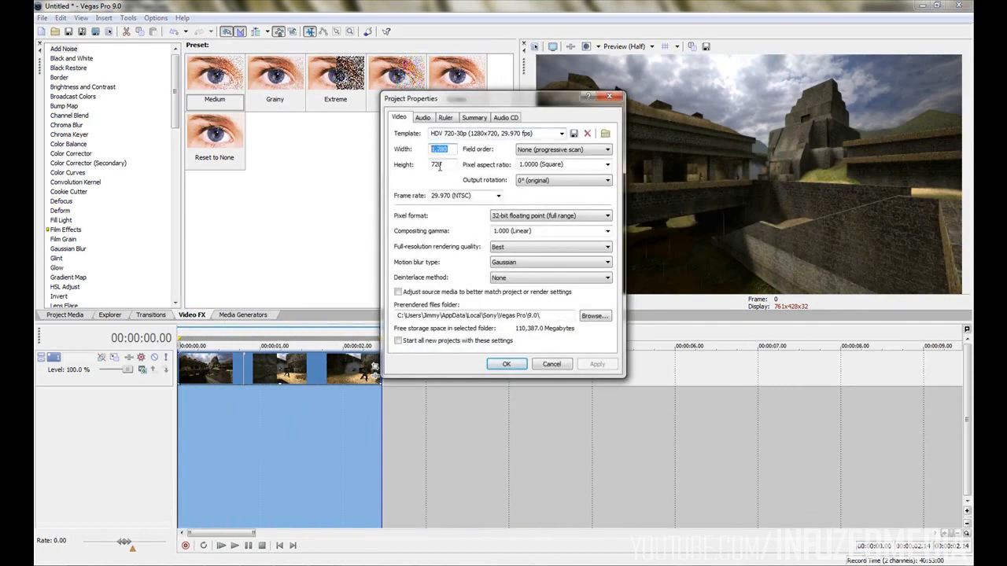
# Render the footage as an uncompressed Video for Windows AVI to the Desktop and switch to Cinema 4D
pyautogui.click(506, 364)
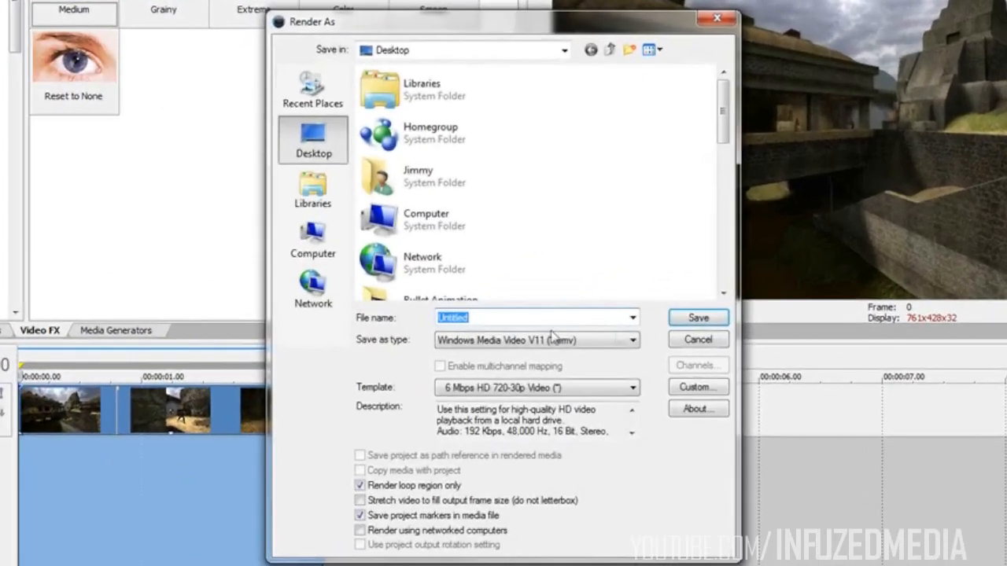
pyautogui.click(631, 340)
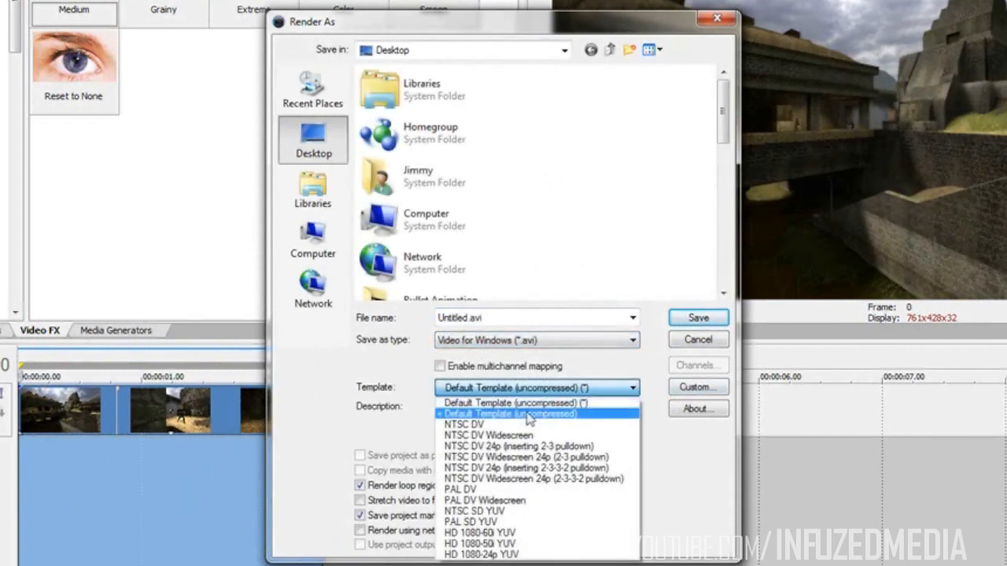
pyautogui.click(696, 387)
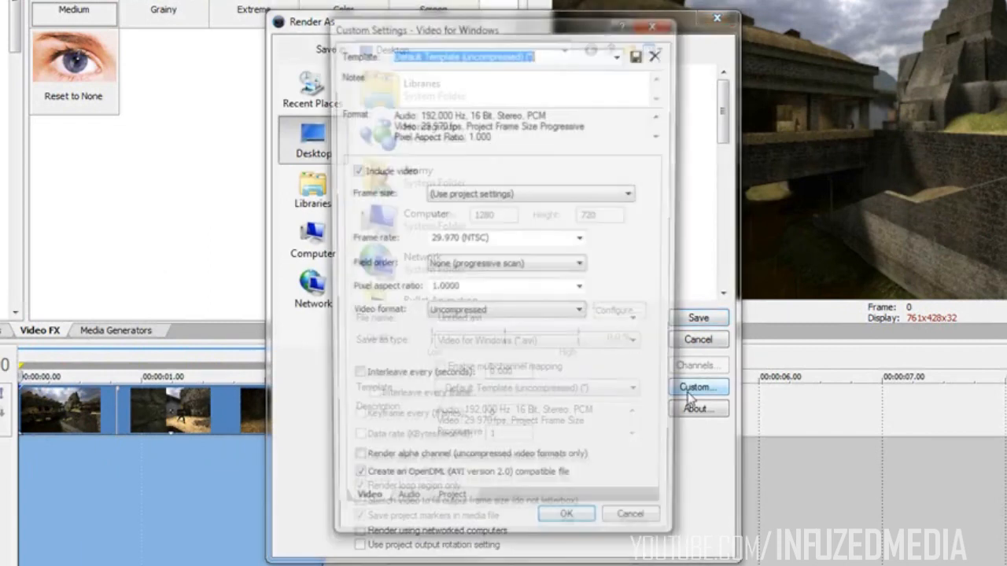
pyautogui.click(697, 387)
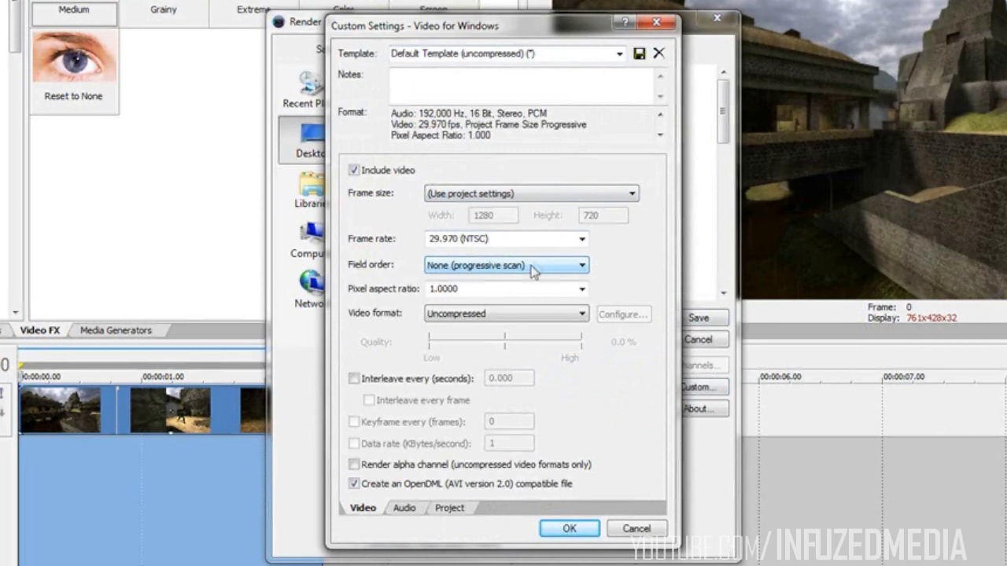
pyautogui.moveTo(500, 267)
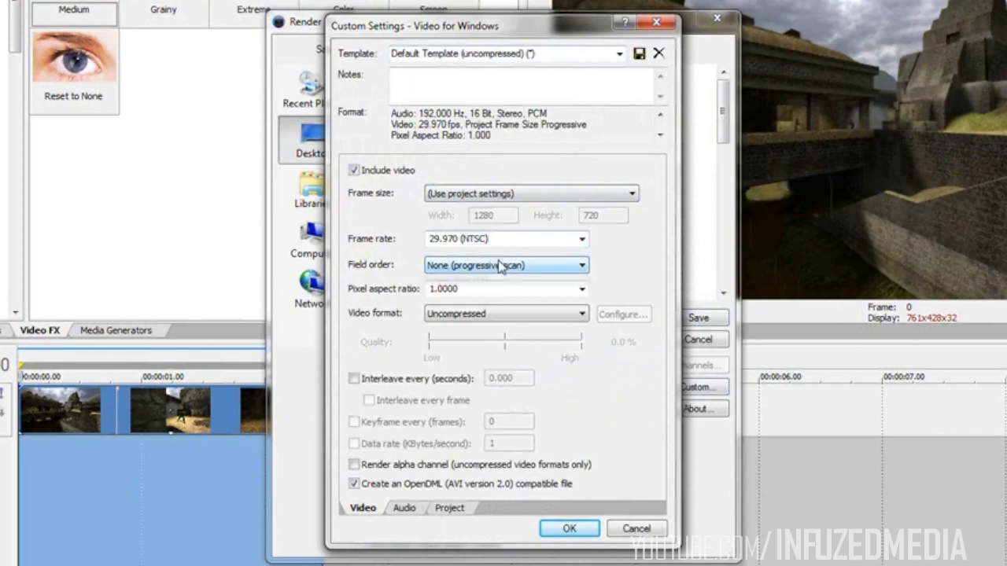
pyautogui.moveTo(516, 303)
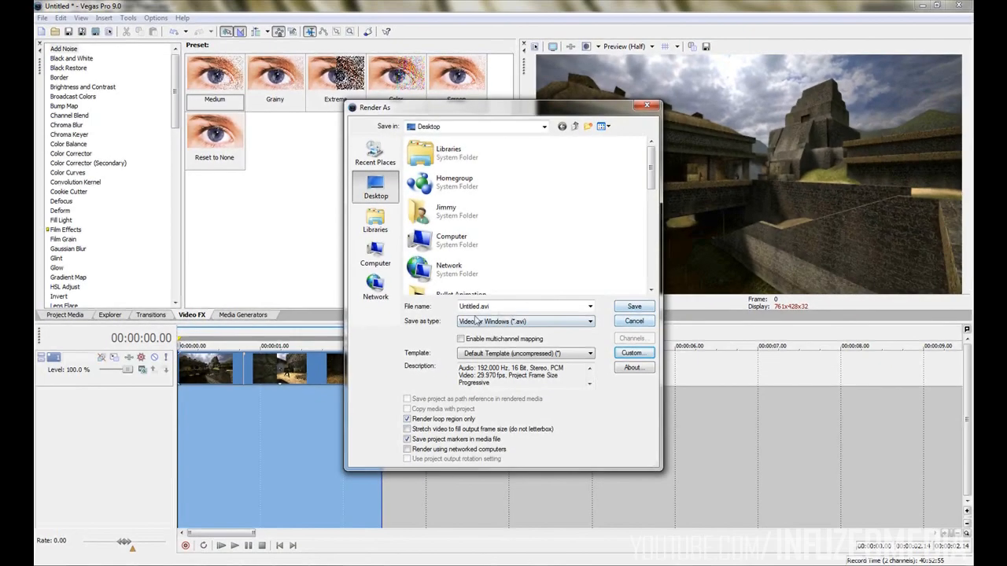
pyautogui.click(632, 321)
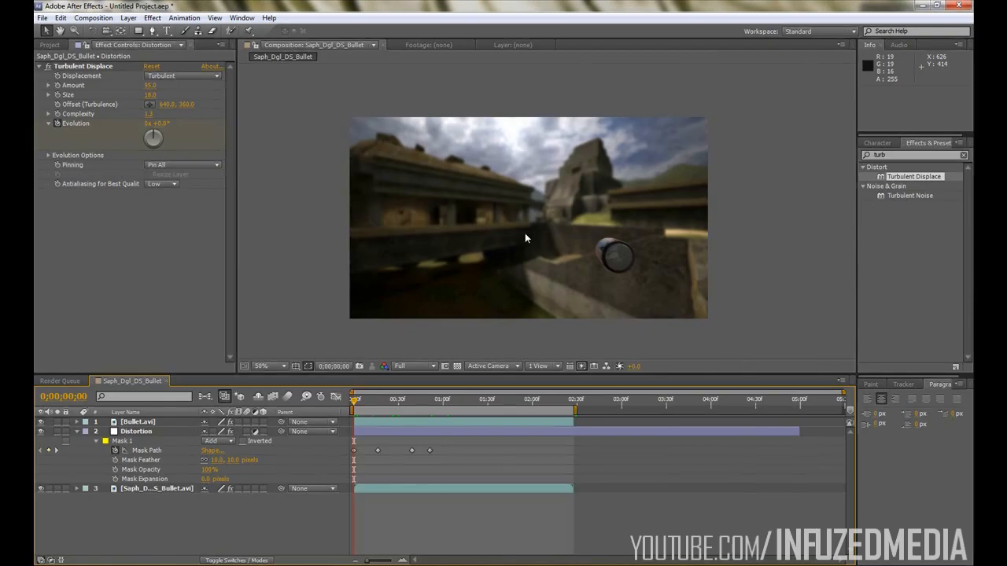
pyautogui.press('alt+tab')
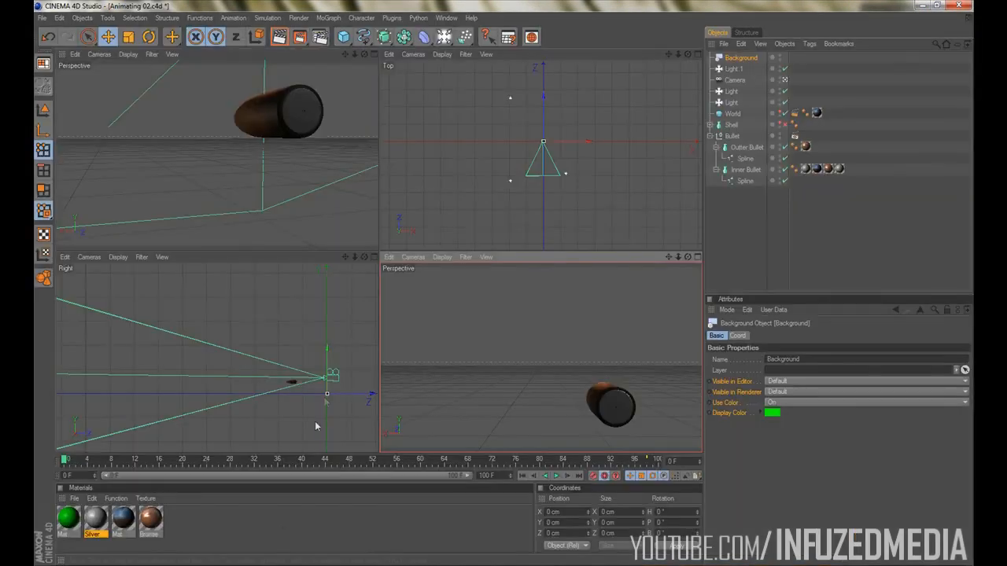
pyautogui.moveTo(462, 325)
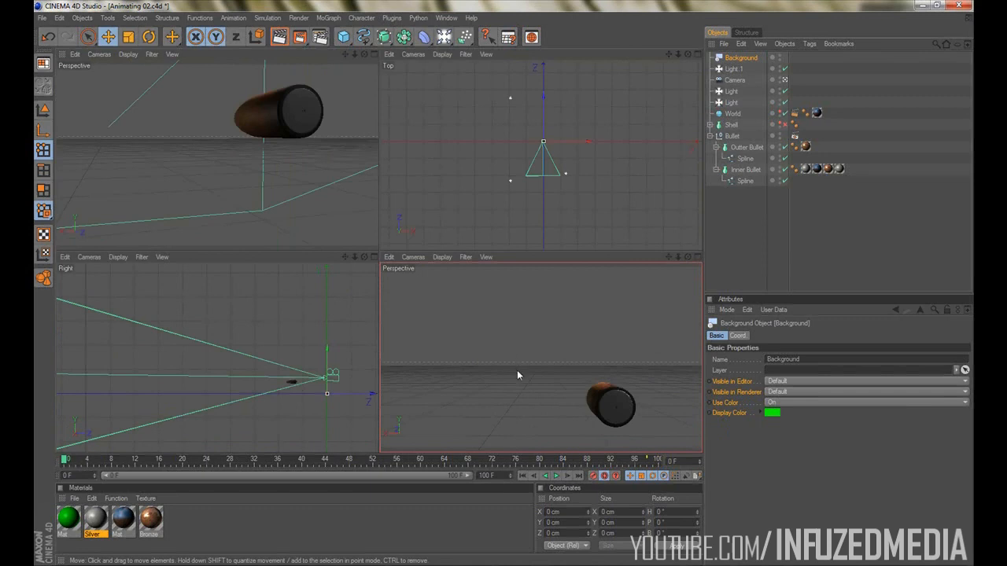
pyautogui.moveTo(421, 353)
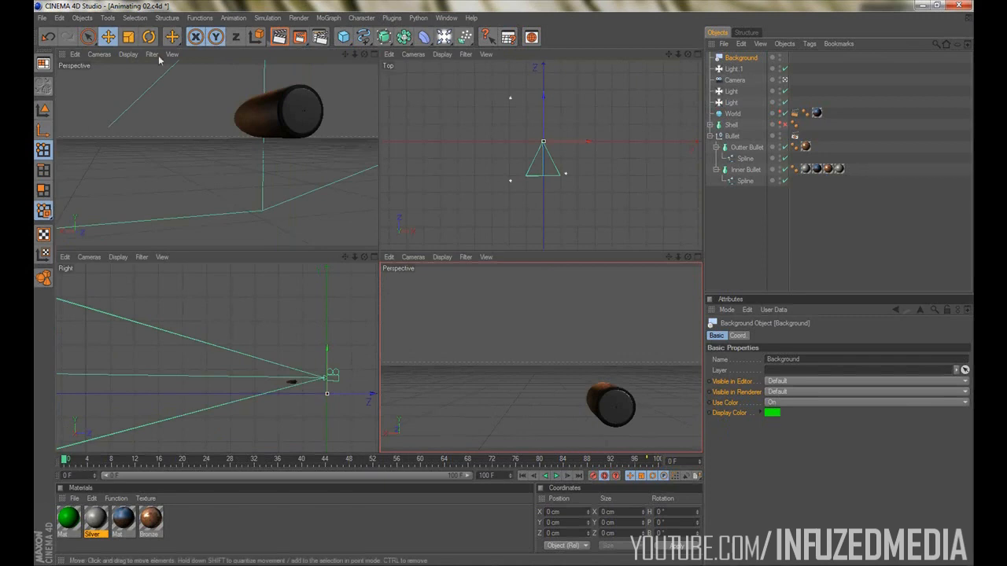
pyautogui.moveTo(447, 390)
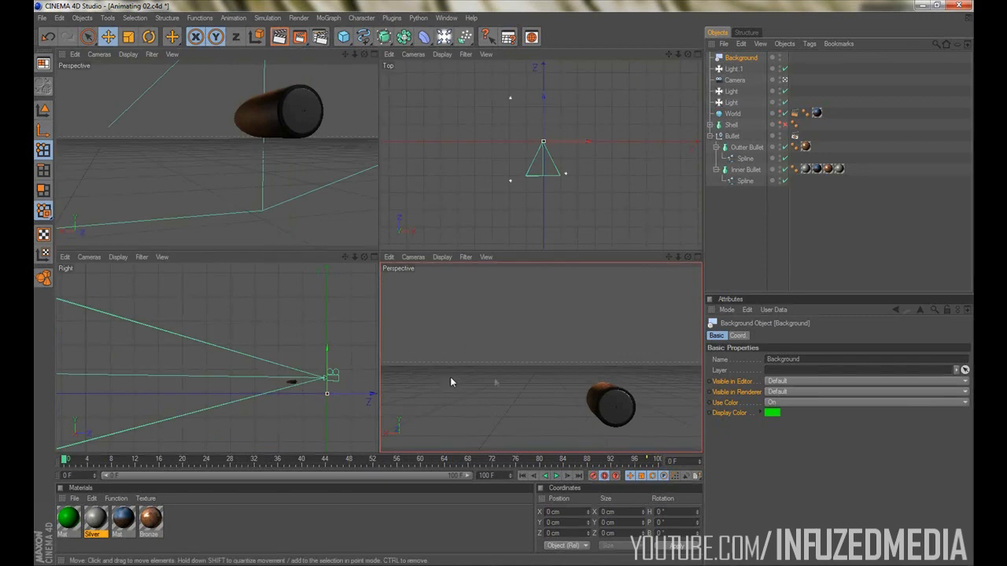
pyautogui.moveTo(248, 125)
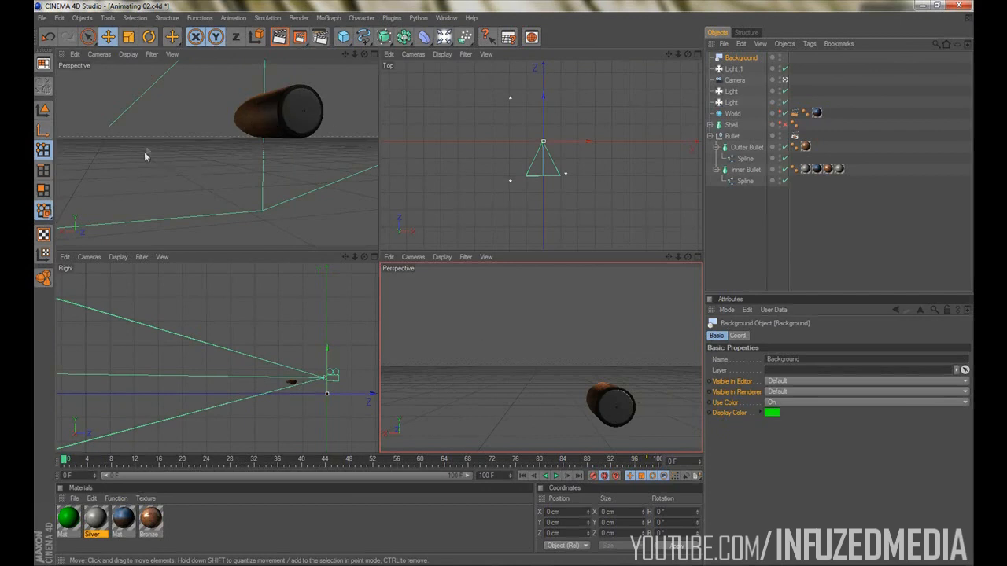
pyautogui.moveTo(614, 407)
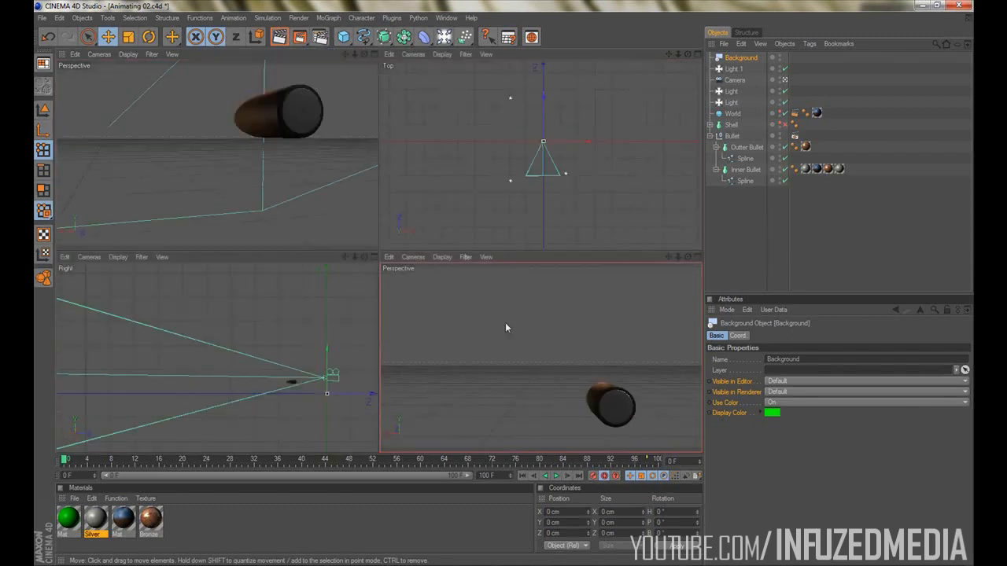
pyautogui.moveTo(562, 375)
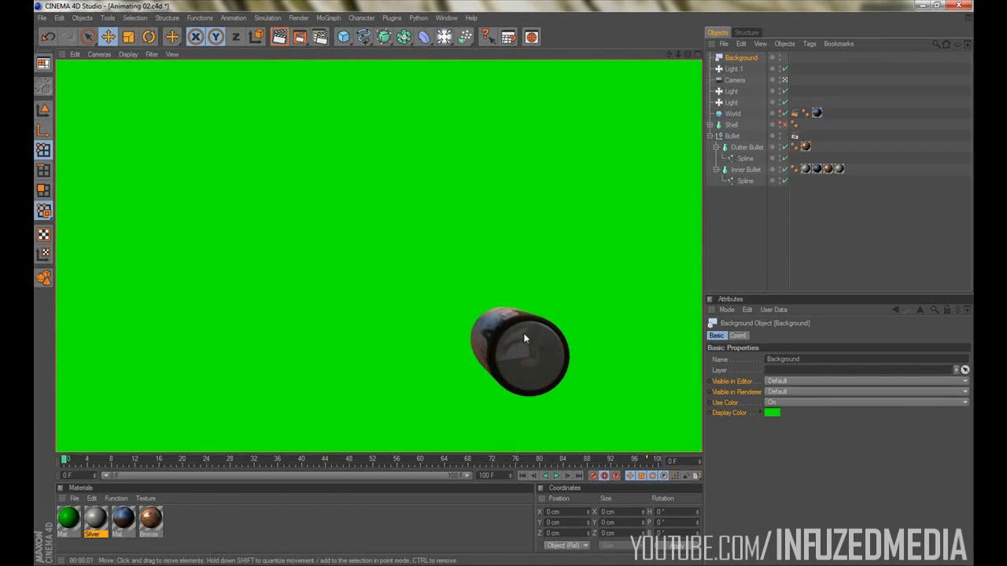
pyautogui.moveTo(523, 345)
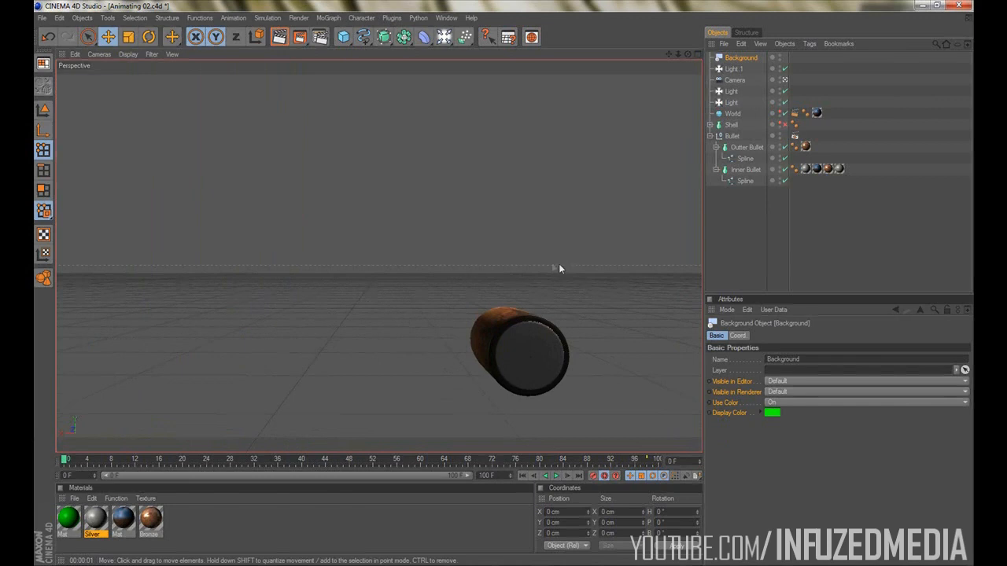
pyautogui.moveTo(735, 231)
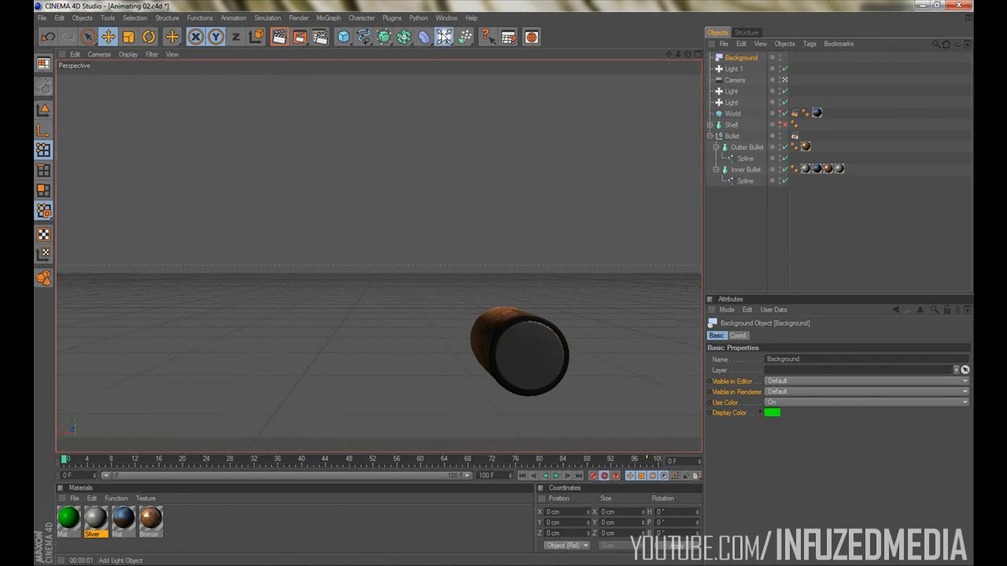
# Check the scene objects, set the render output format to AVI Movie, and quit Cinema 4D
pyautogui.click(459, 36)
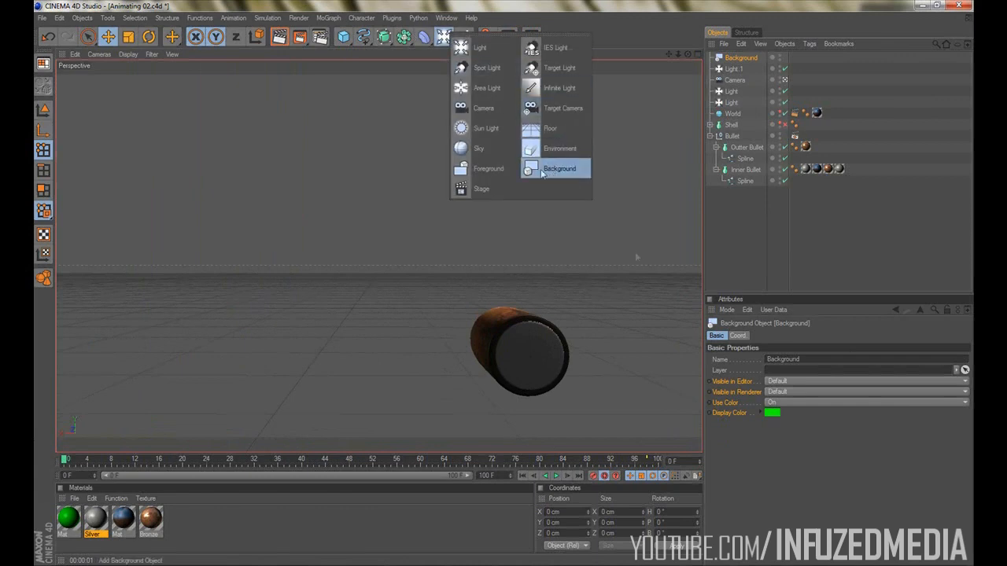
pyautogui.click(560, 169)
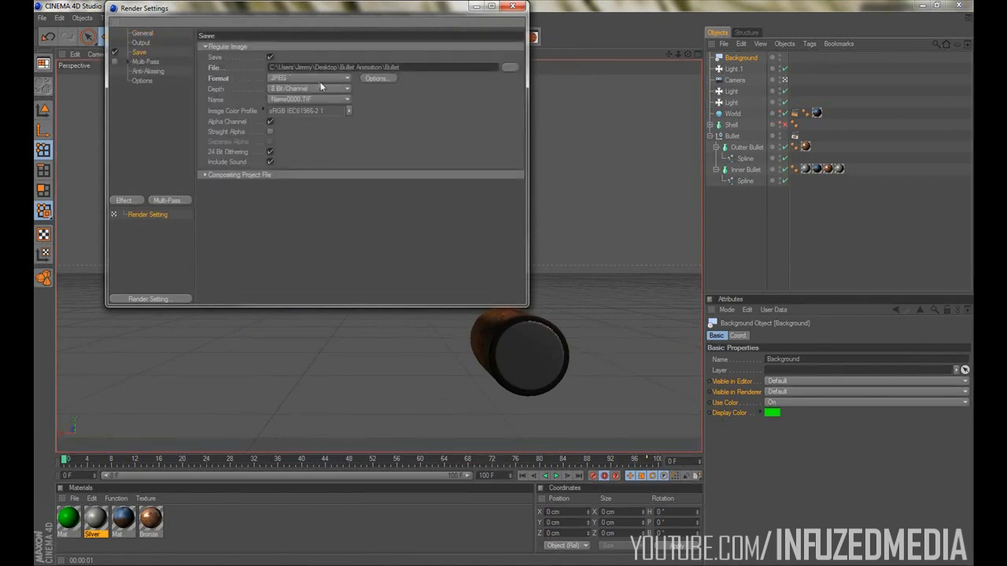
pyautogui.click(307, 79)
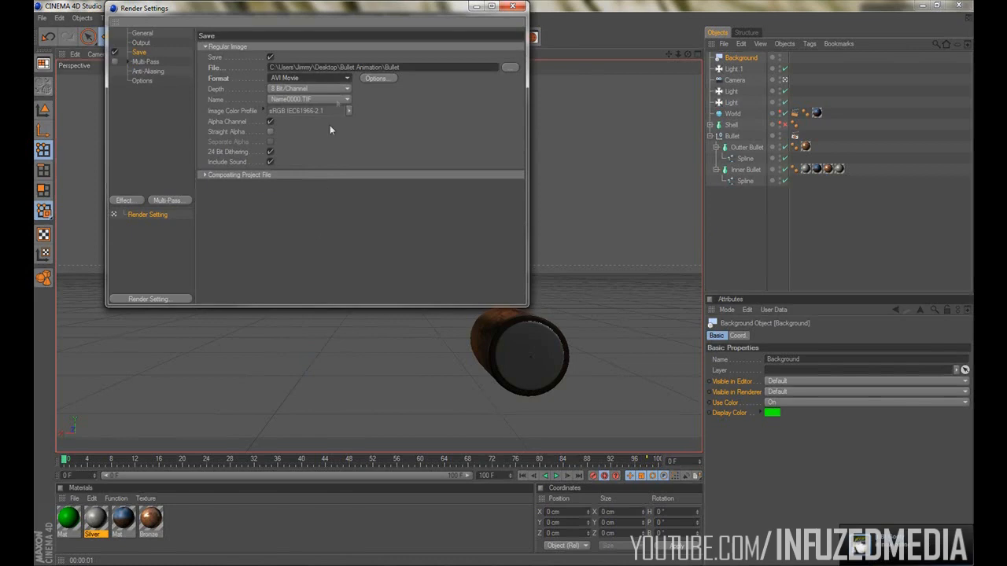
pyautogui.moveTo(259, 102)
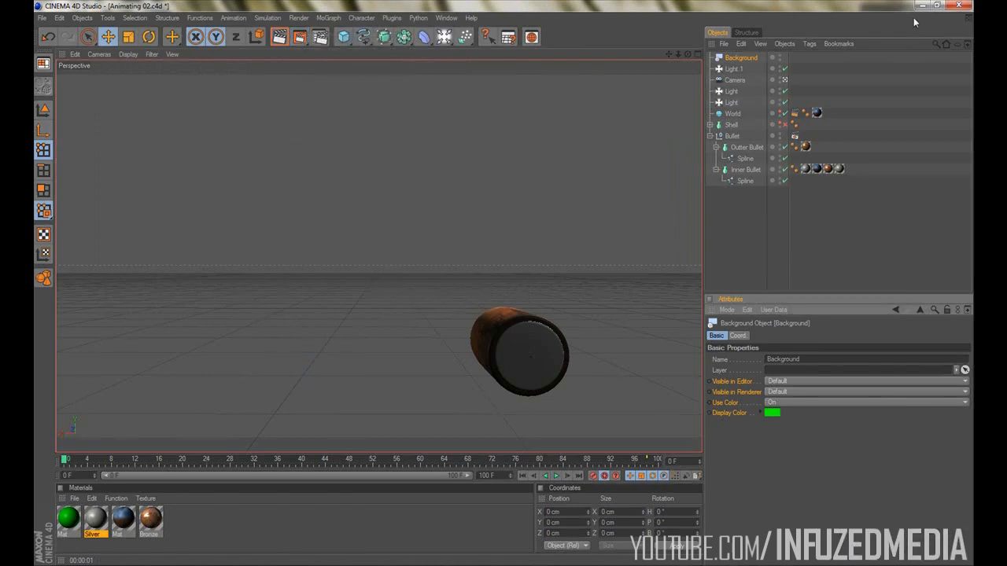
pyautogui.click(960, 6)
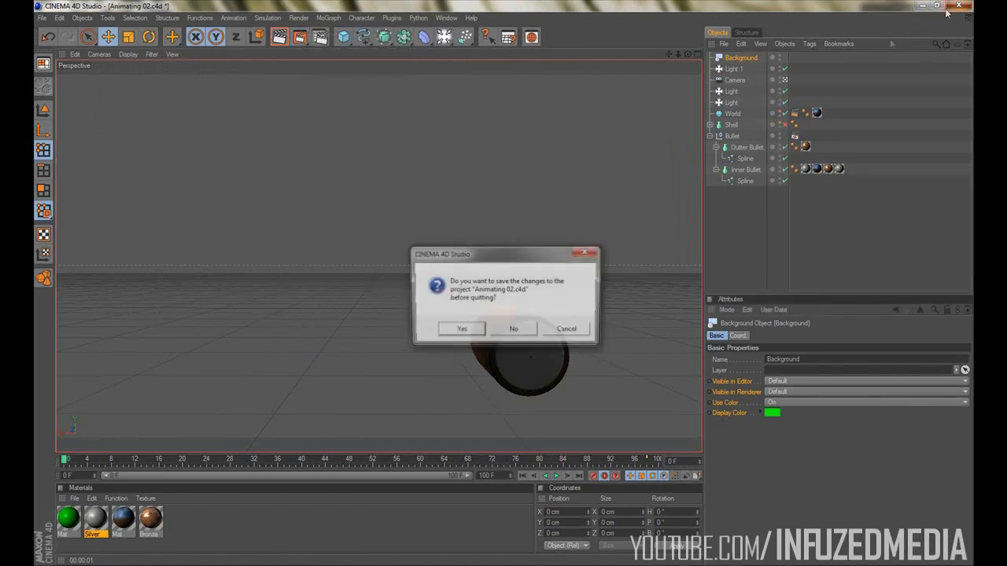
# Dismiss the C4D quit prompt, close the distortion project without saving, and browse to the Bullet Animation folder
pyautogui.click(513, 329)
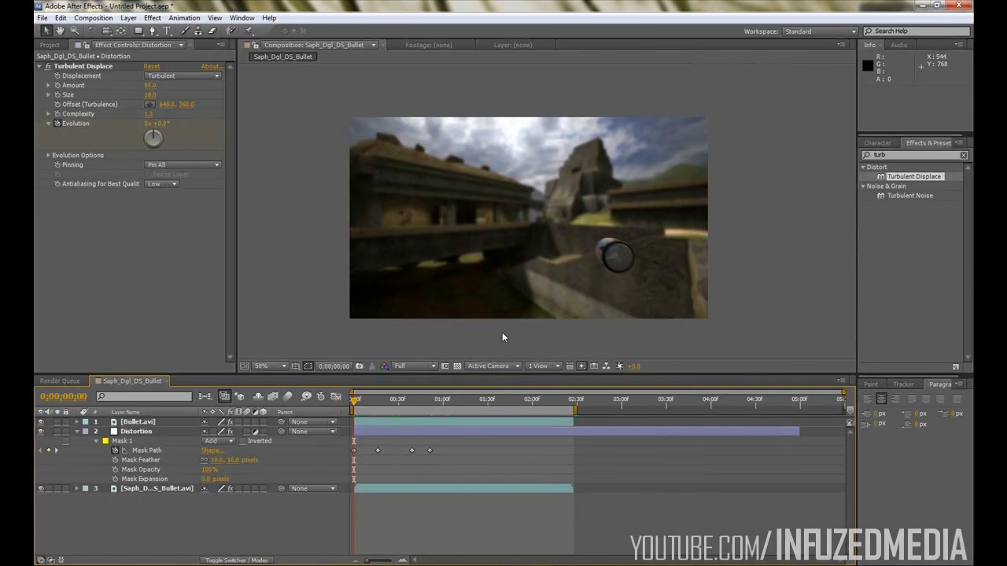
pyautogui.click(43, 18)
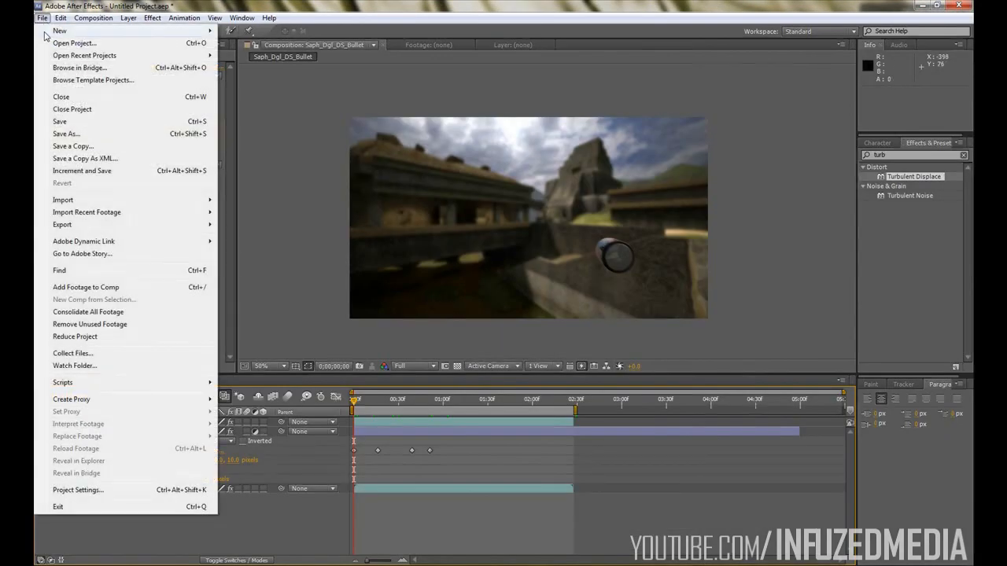
pyautogui.click(59, 96)
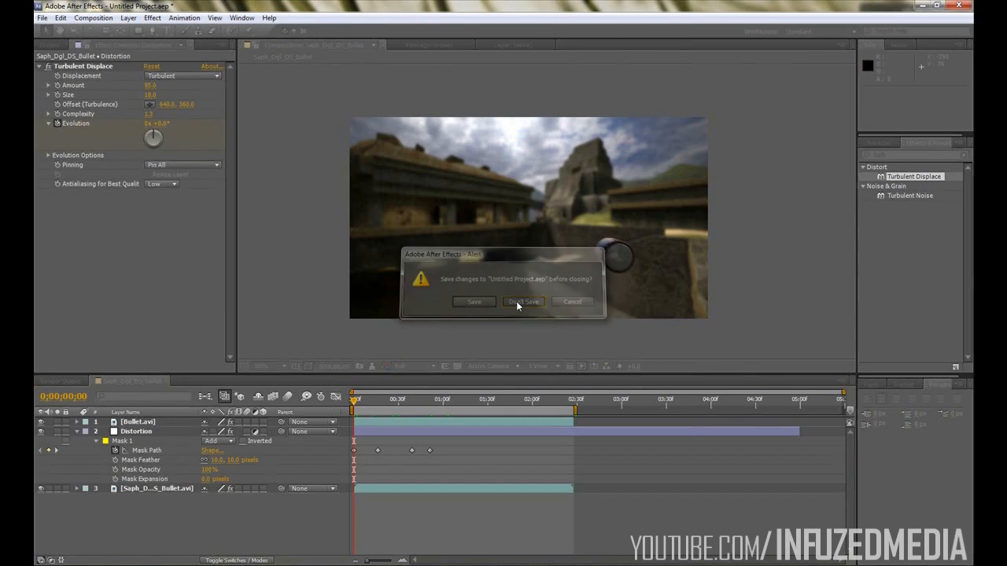
pyautogui.click(523, 302)
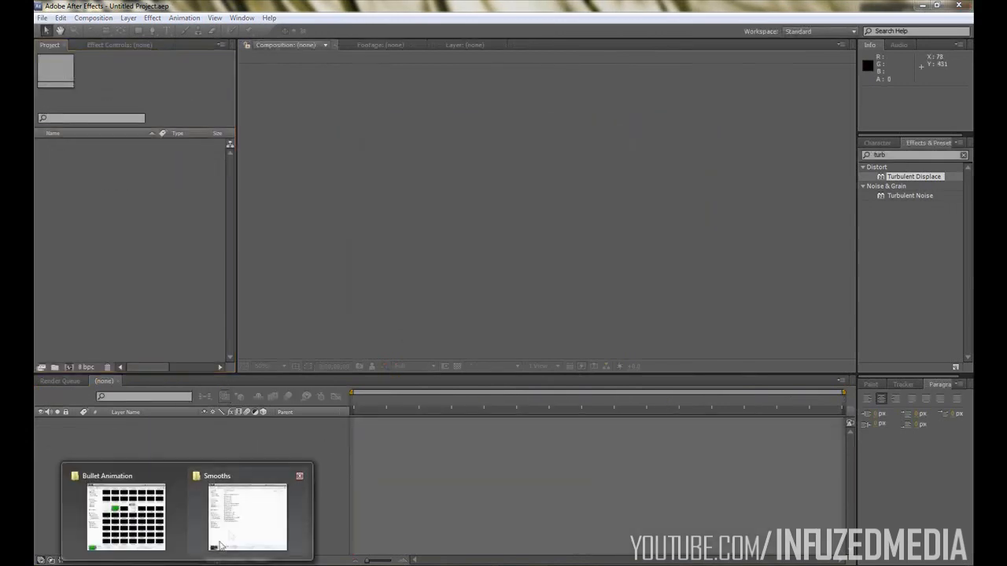
pyautogui.click(126, 516)
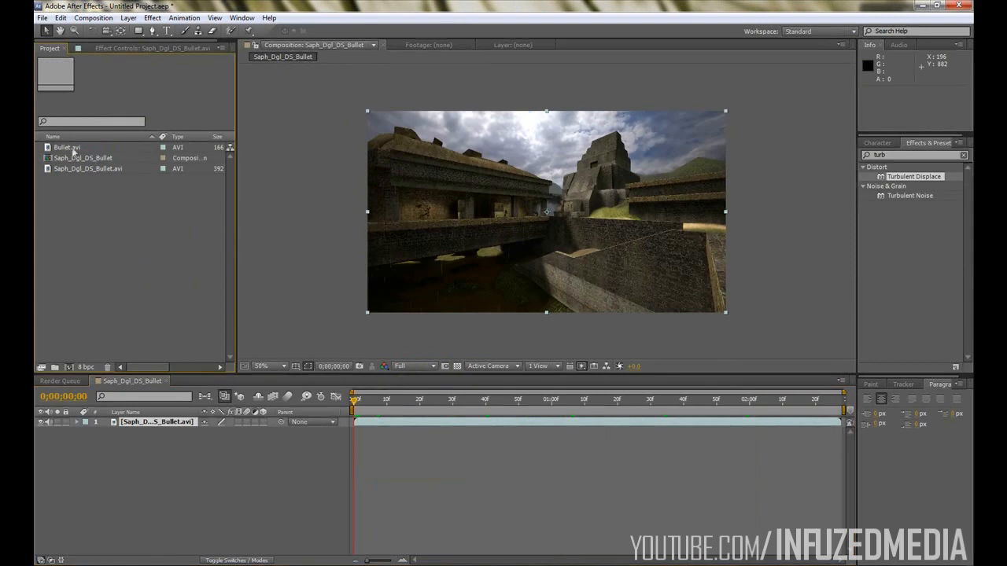
pyautogui.moveTo(544, 154)
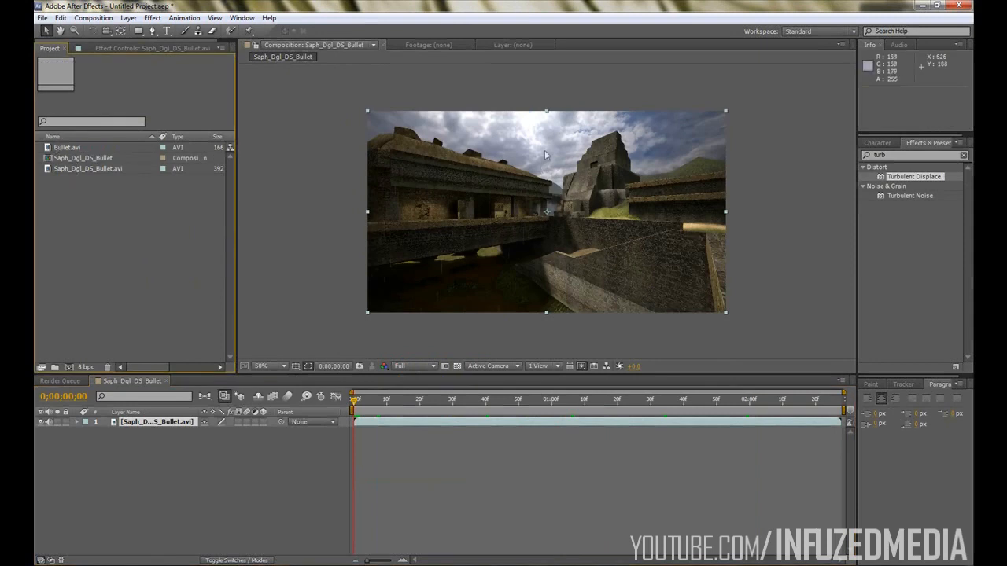
pyautogui.moveTo(862, 402)
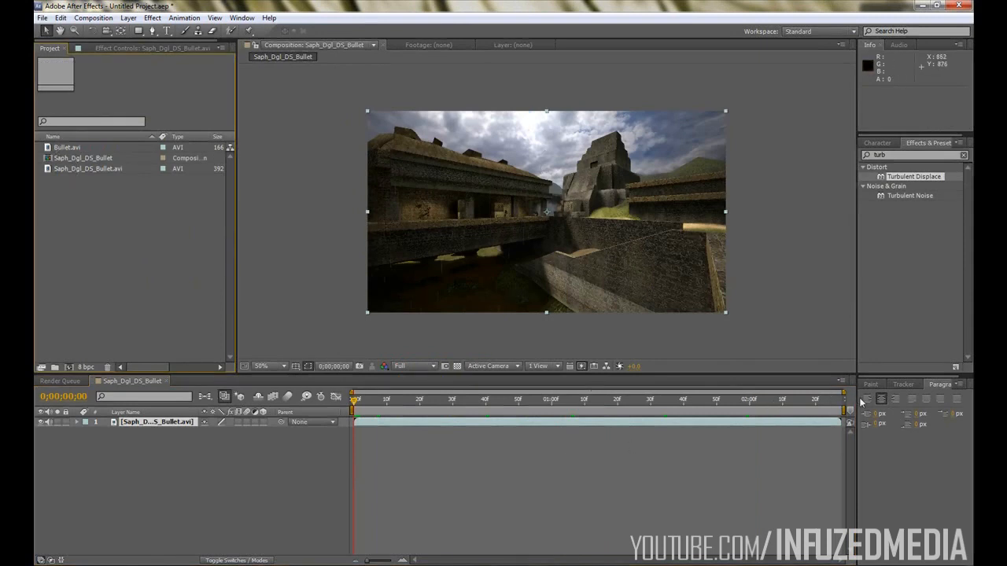
# Place the green-screen bullet render as a layer above the Counter-Strike footage
pyautogui.click(800, 399)
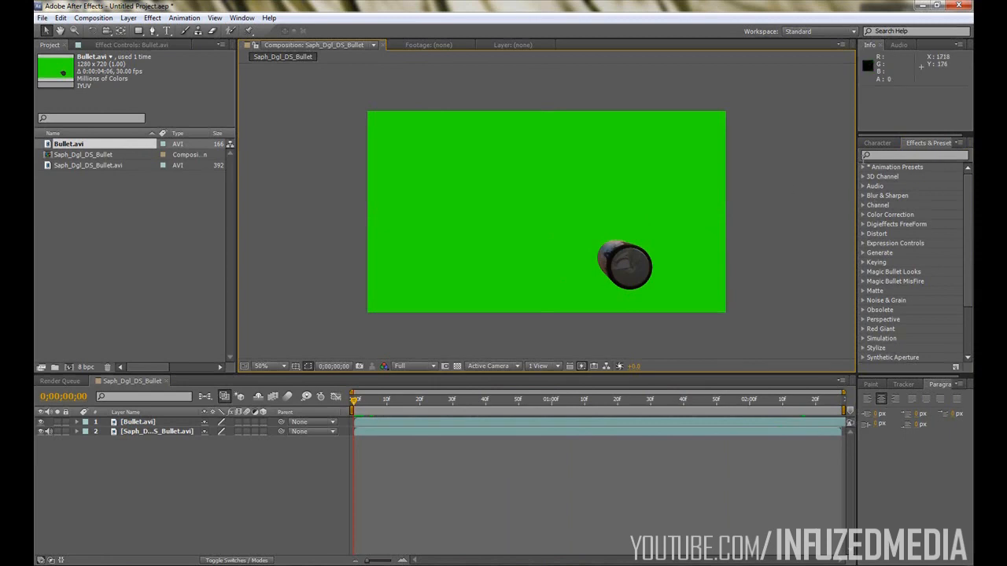
# Try and remove Color Key, then key the bullet's green background with Keylight (1.2) using the sampled Screen Colour
pyautogui.write('key')
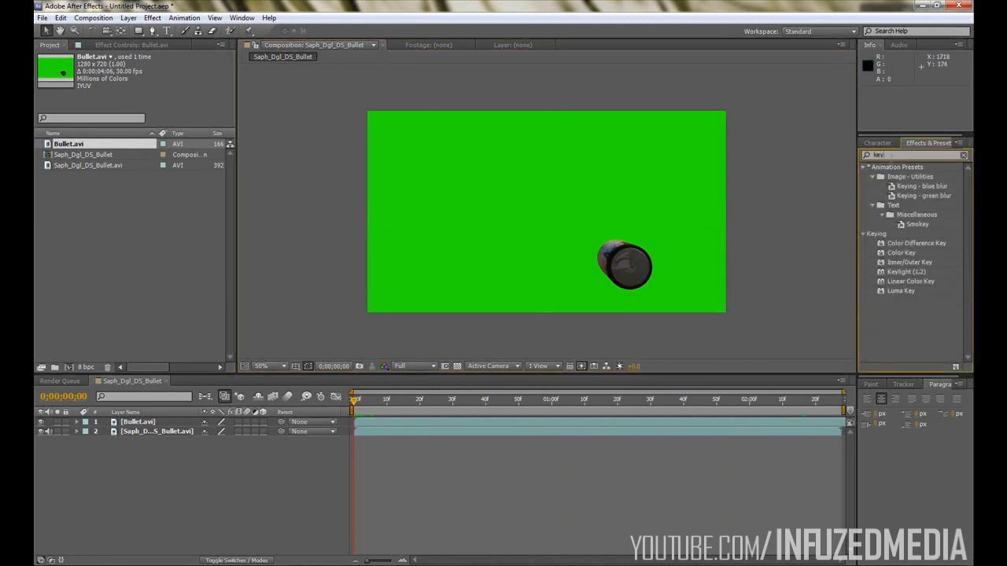
pyautogui.doubleClick(901, 252)
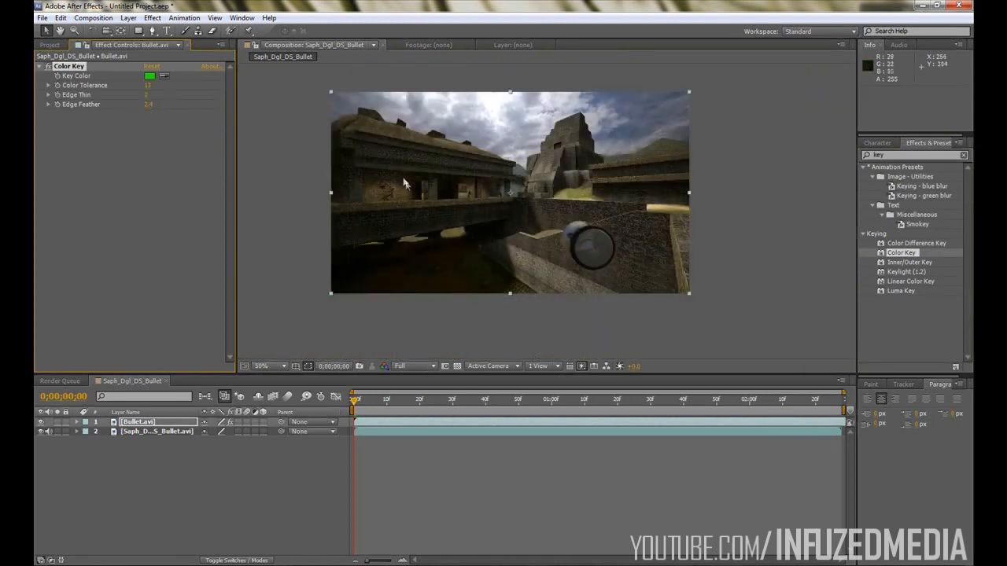
pyautogui.click(261, 365)
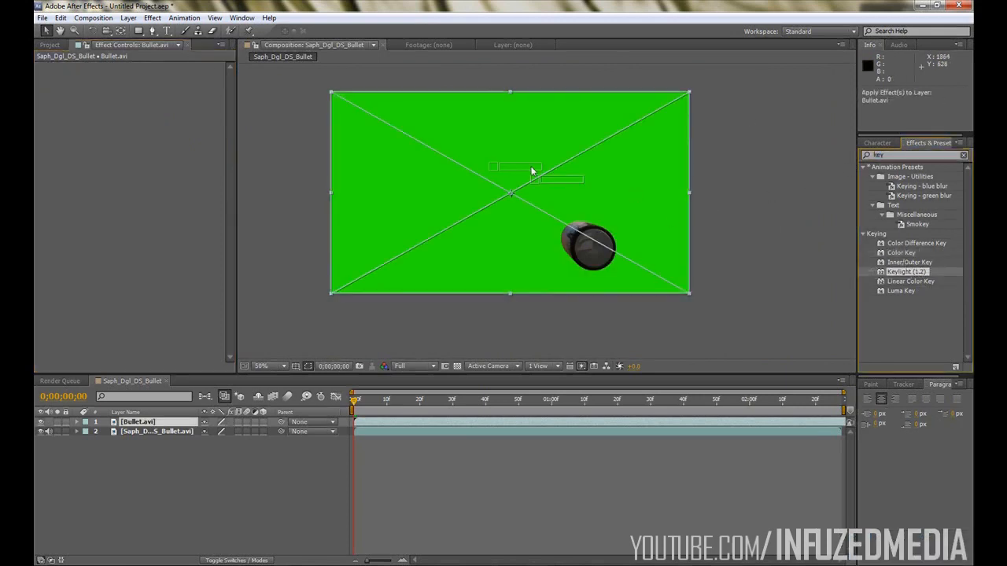
pyautogui.doubleClick(906, 271)
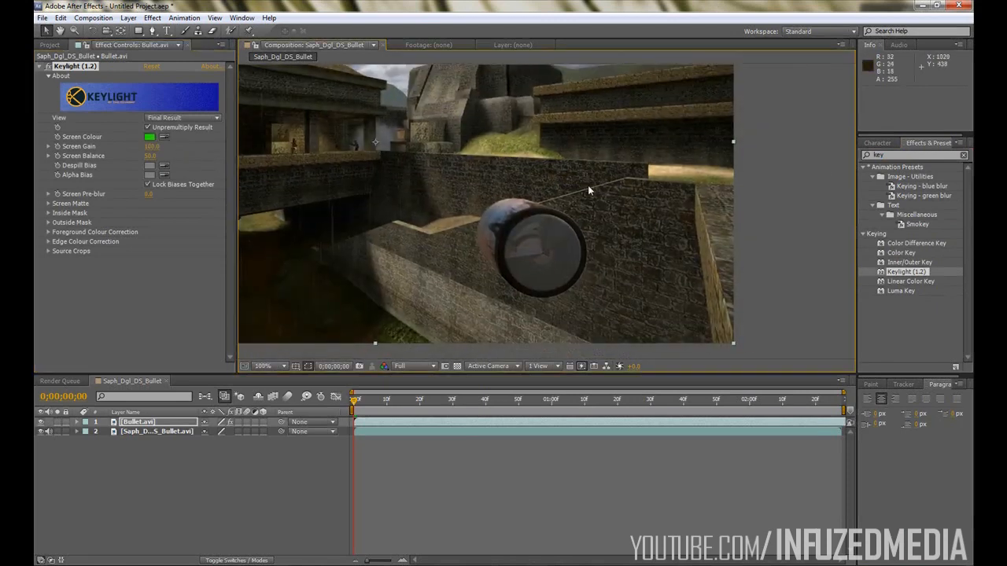
pyautogui.click(376, 400)
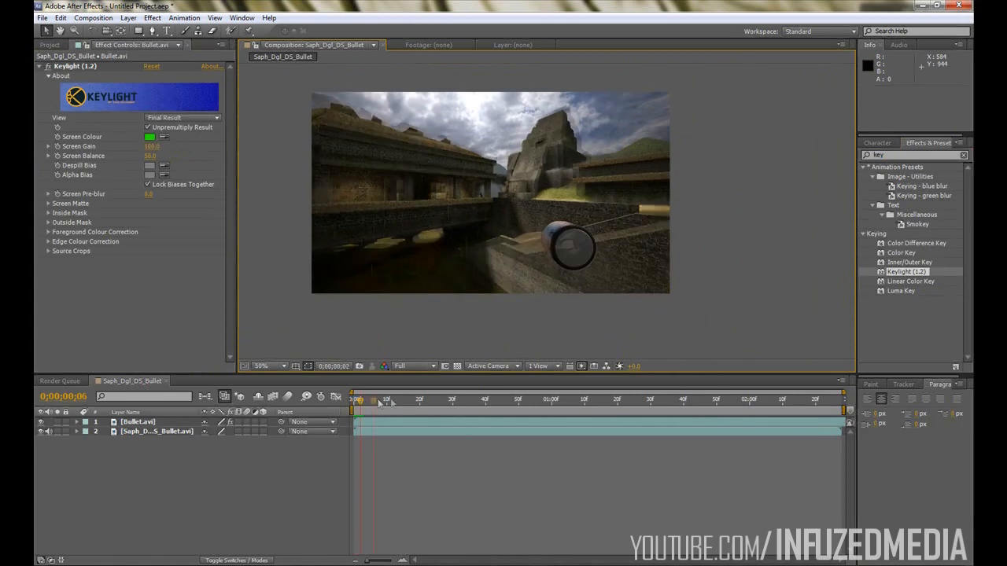
pyautogui.moveTo(356, 400); pyautogui.dragTo(819, 400)
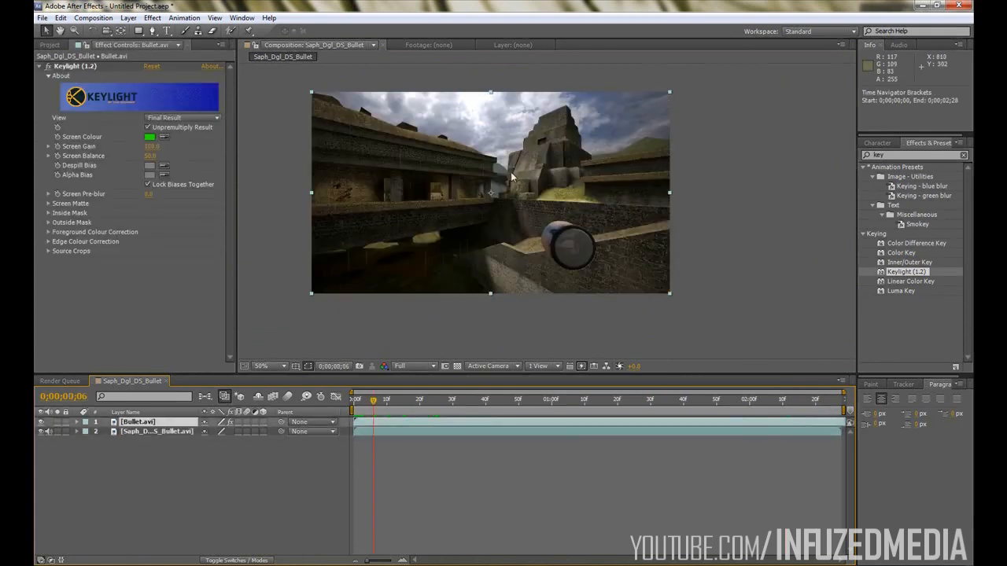
# Adjust the composition's duration in Composition Settings and confirm it
pyautogui.click(93, 17)
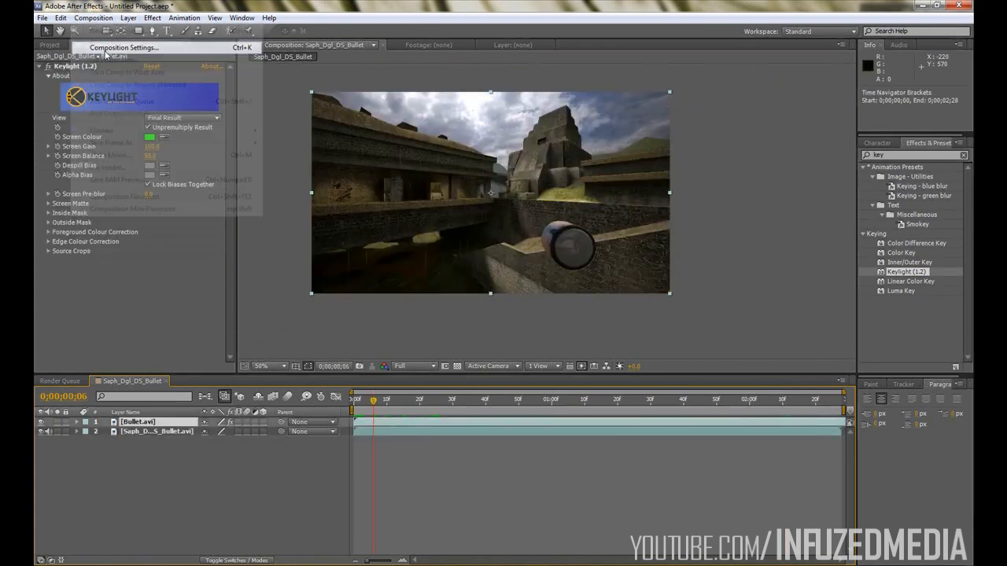
pyautogui.click(123, 47)
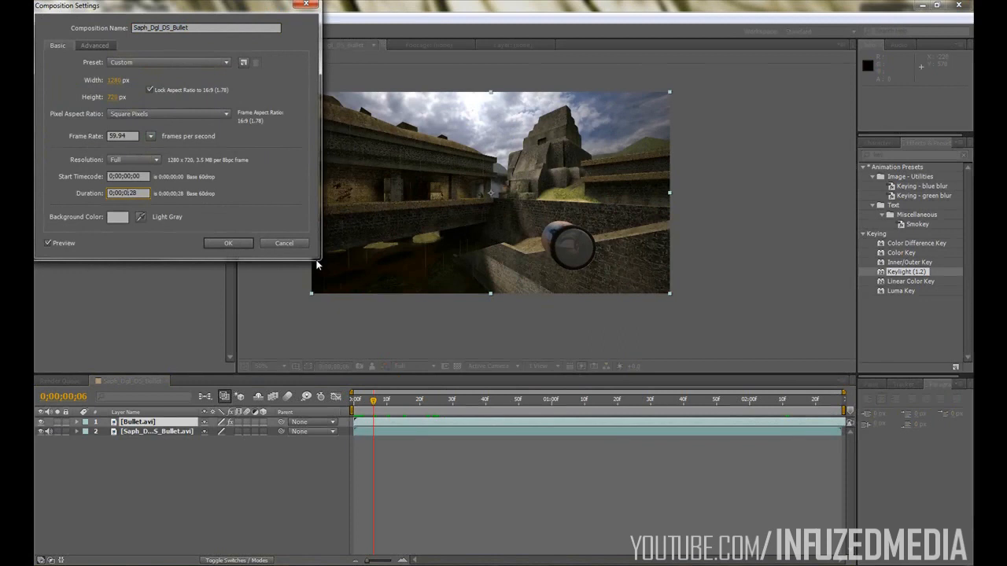
pyautogui.click(228, 242)
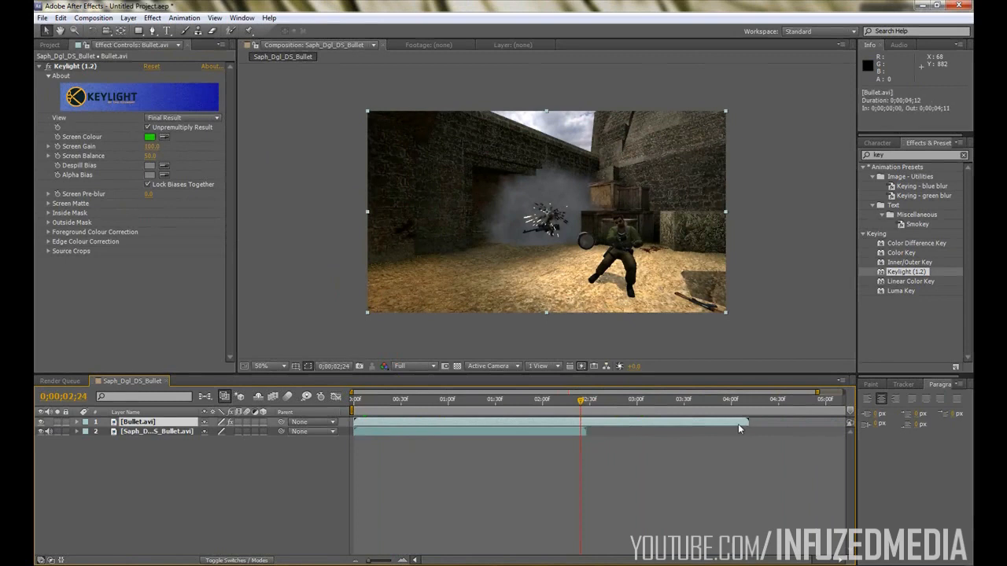
# Enable Time Remapping on the bullet layer from its Time context menu
pyautogui.rightClick(139, 421)
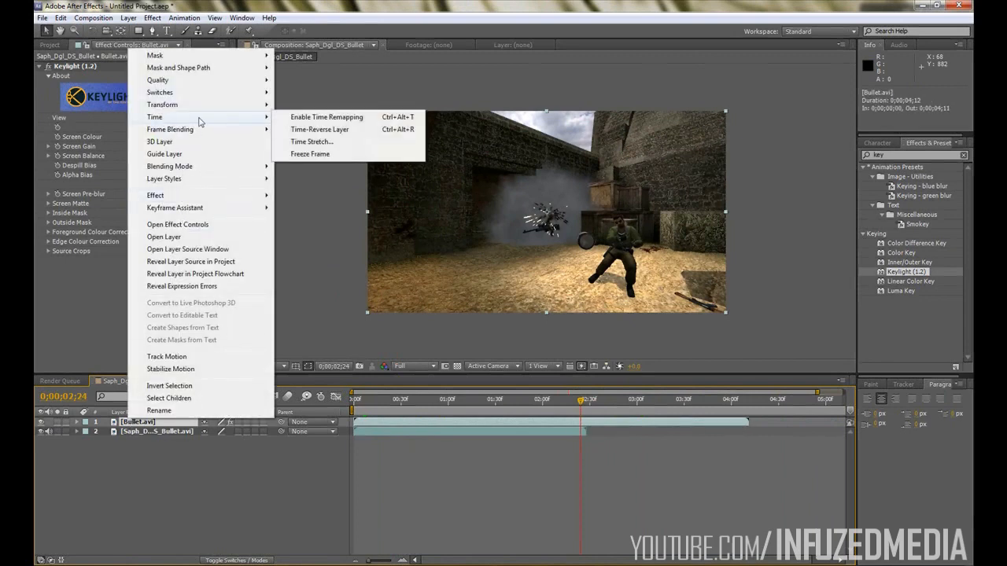
pyautogui.moveTo(372, 117)
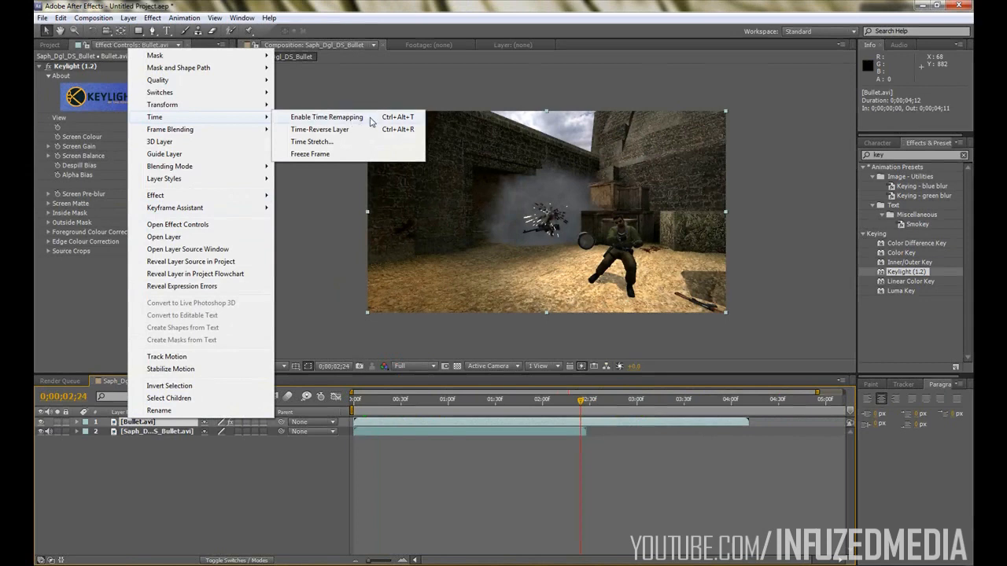
pyautogui.click(327, 116)
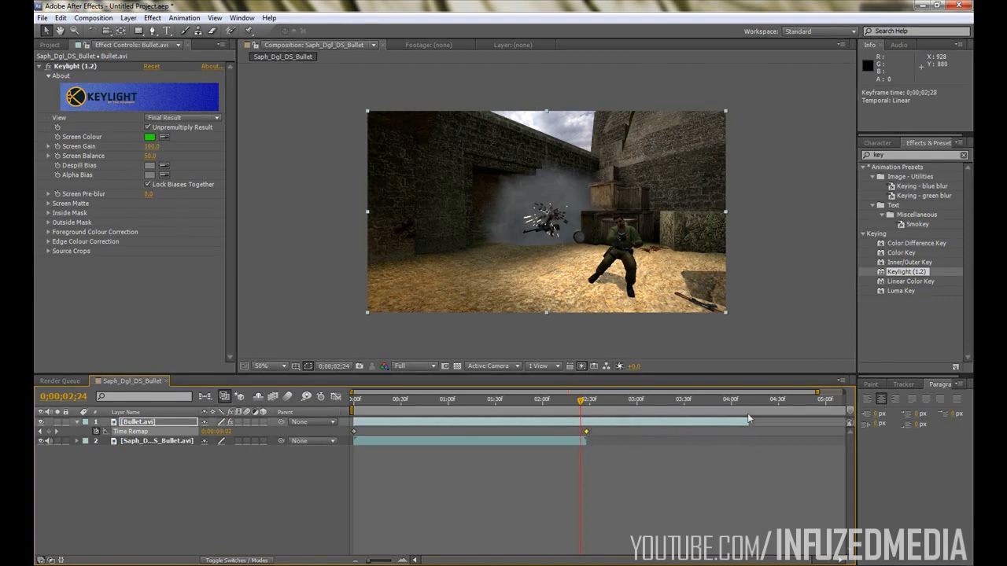
pyautogui.click(570, 400)
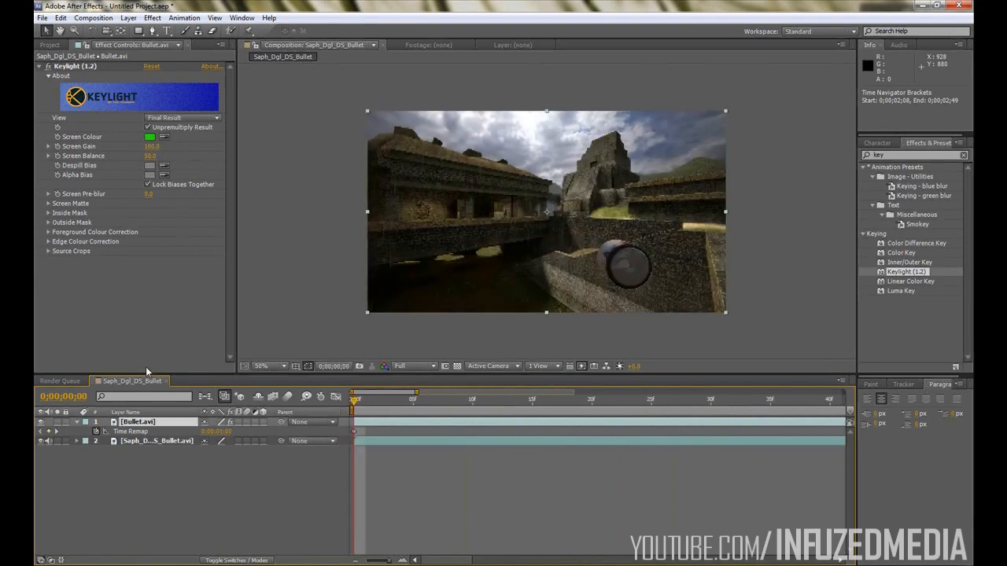
pyautogui.moveTo(462, 403)
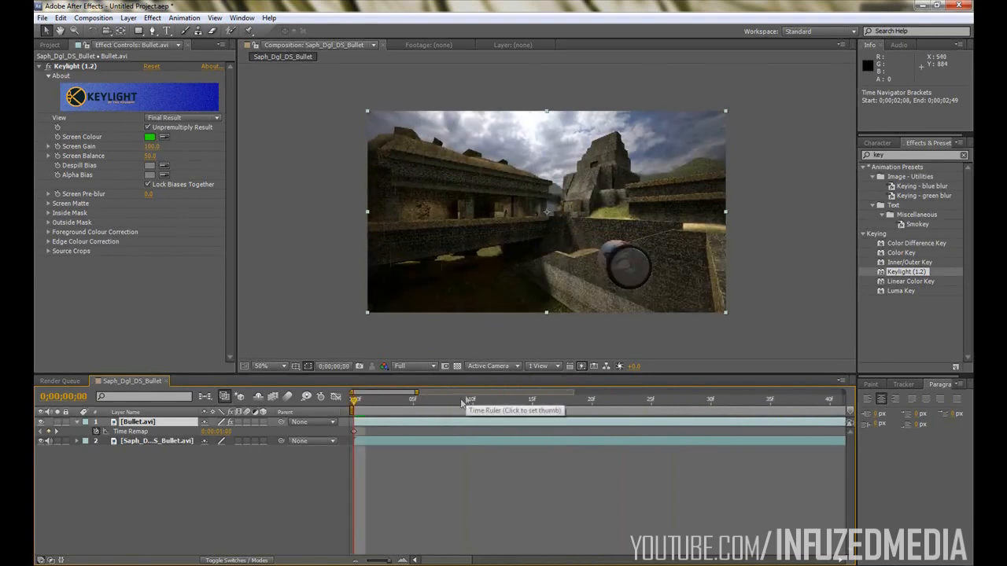
pyautogui.moveTo(390, 403)
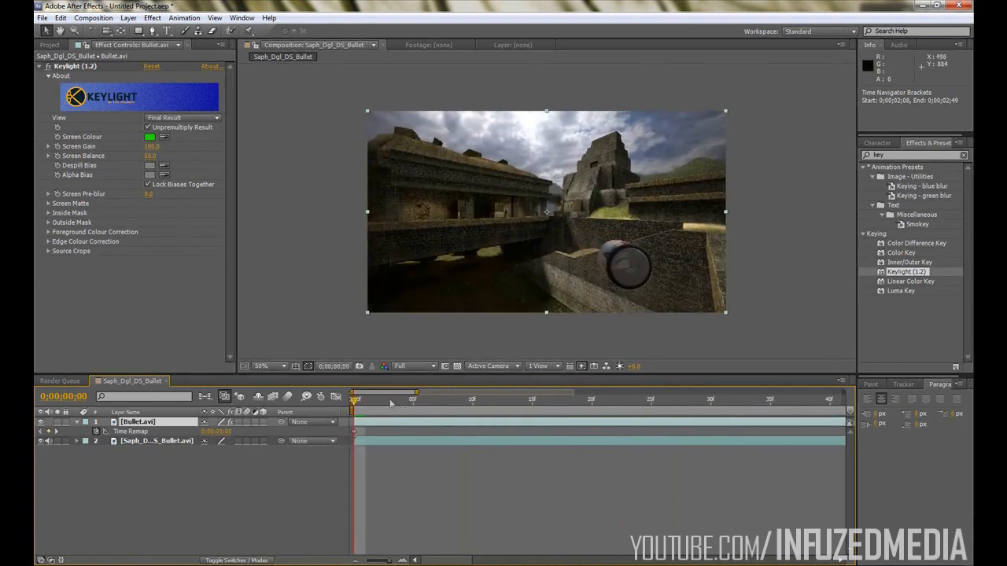
pyautogui.click(755, 401)
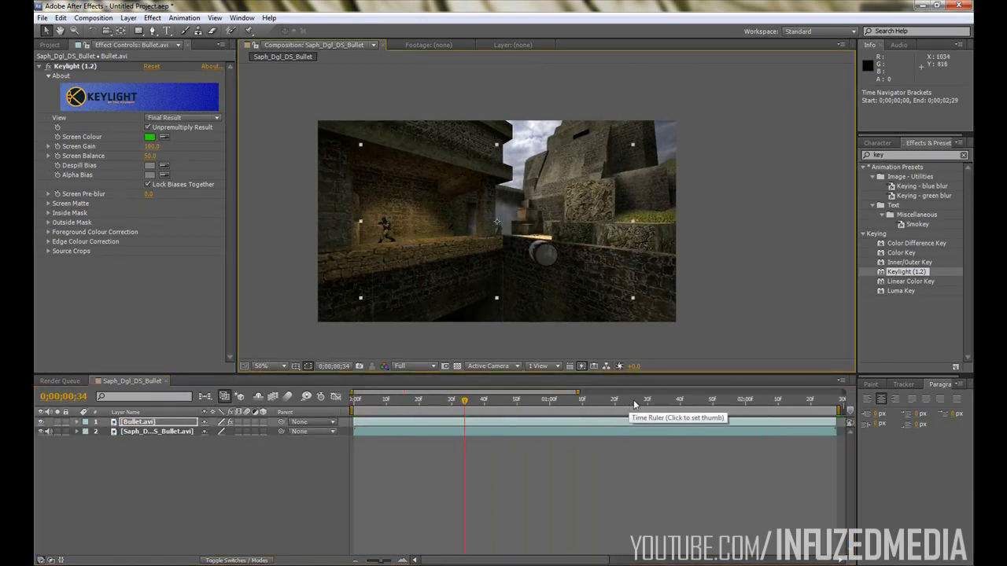
pyautogui.moveTo(465, 400); pyautogui.dragTo(679, 399)
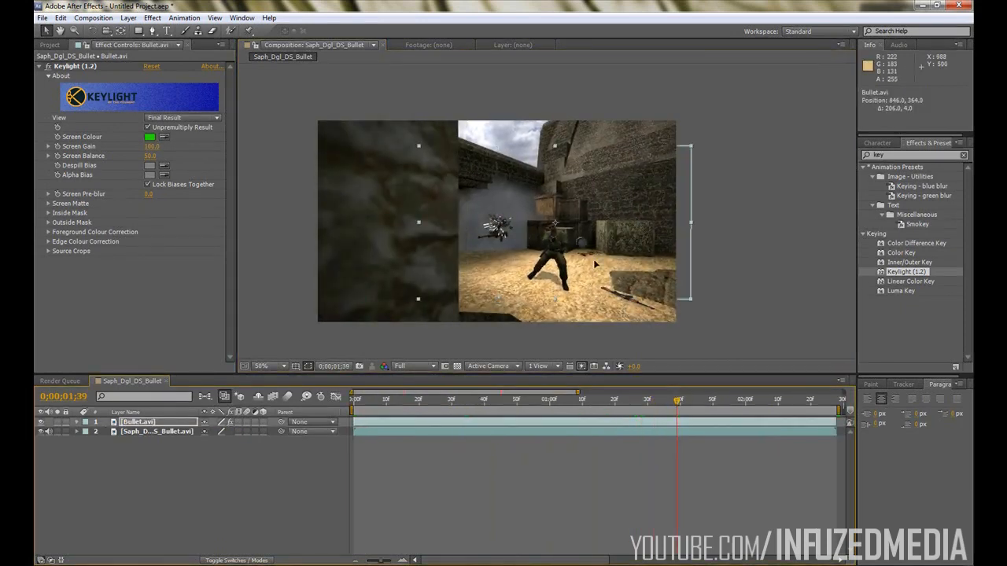
pyautogui.click(616, 400)
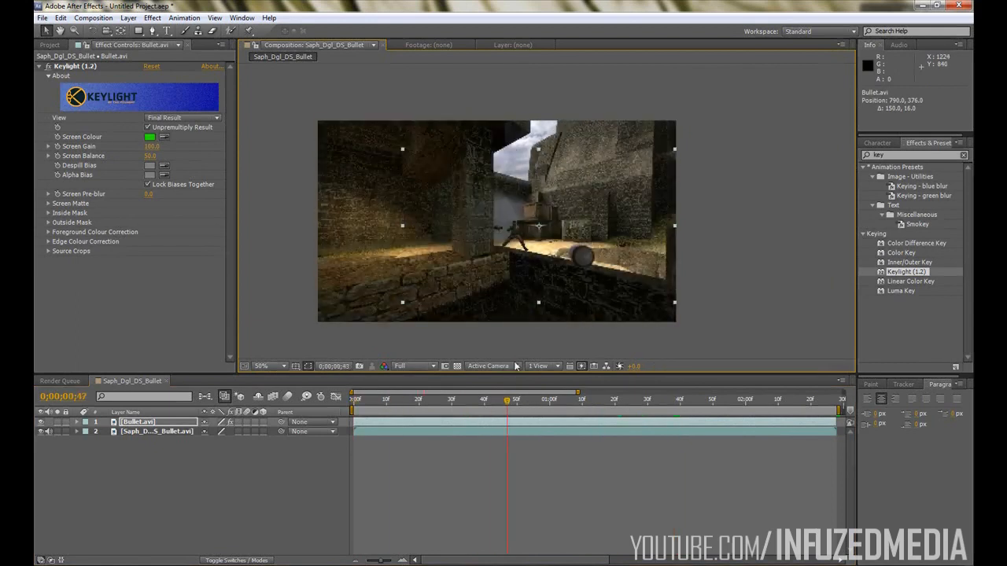
pyautogui.click(354, 400)
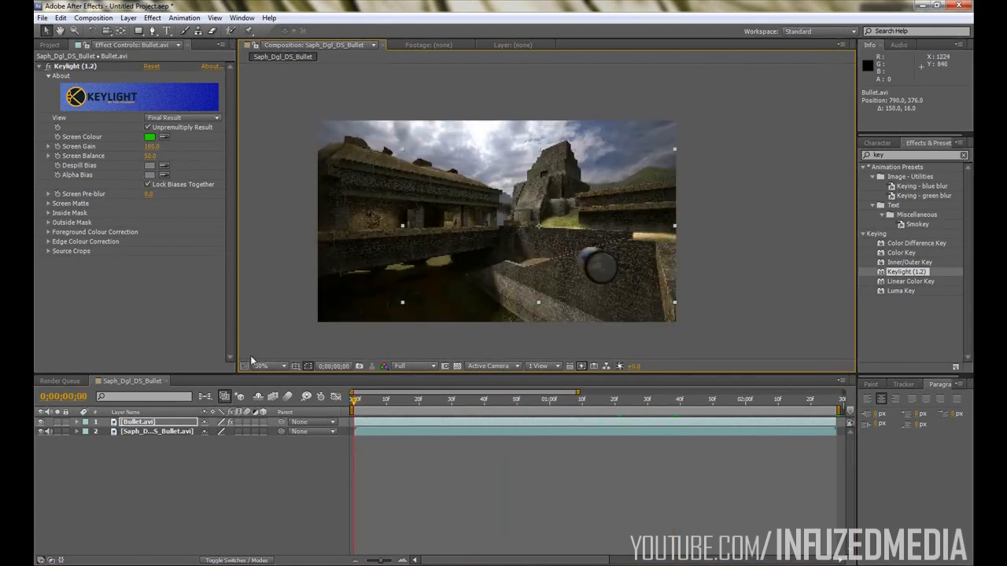
pyautogui.click(264, 365)
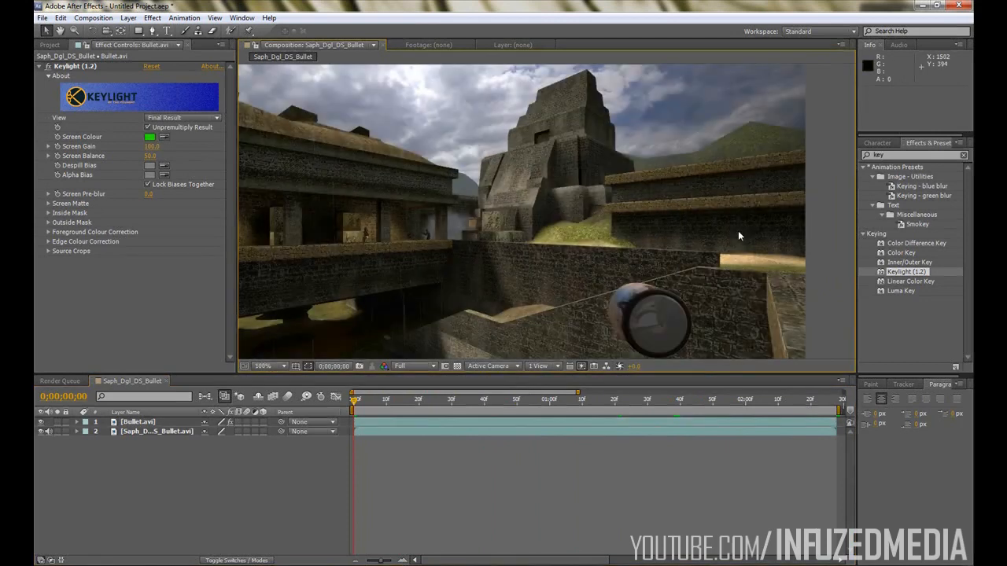
pyautogui.click(271, 365)
pyautogui.write('b')
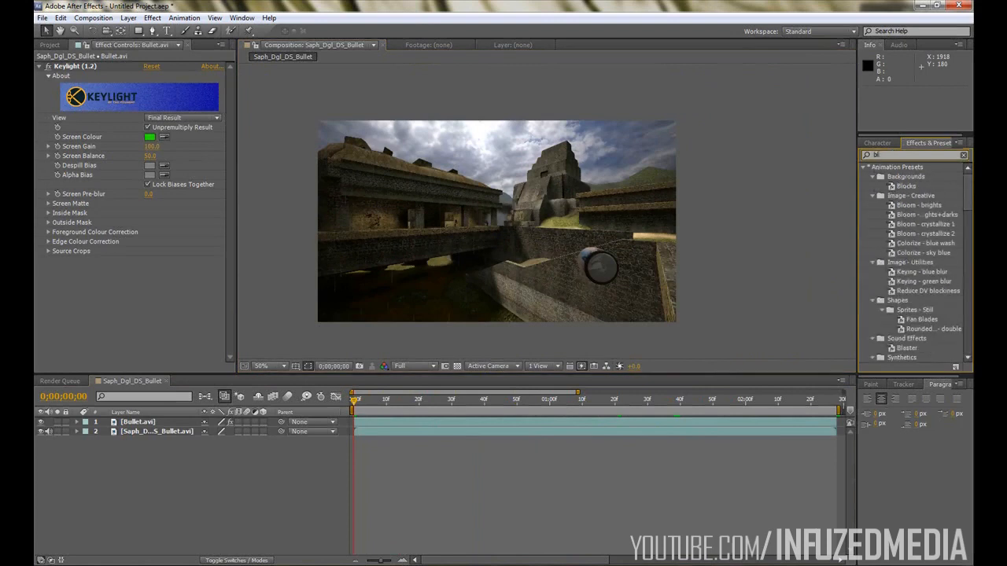
# Apply Fast Blur to the footage layer with Blurriness keyframed from high at the start to zero shortly after
pyautogui.write('lur')
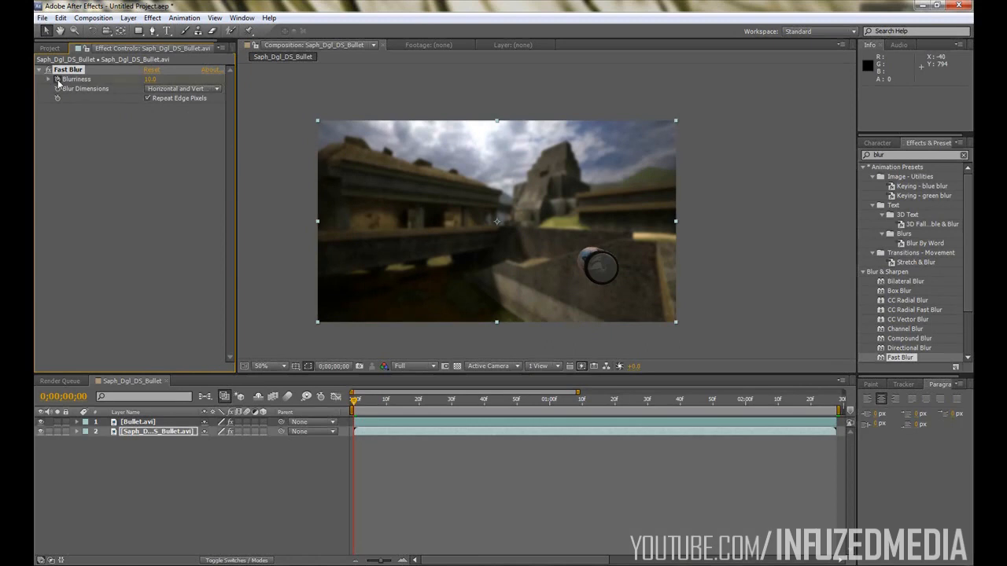
pyautogui.rightClick(157, 431)
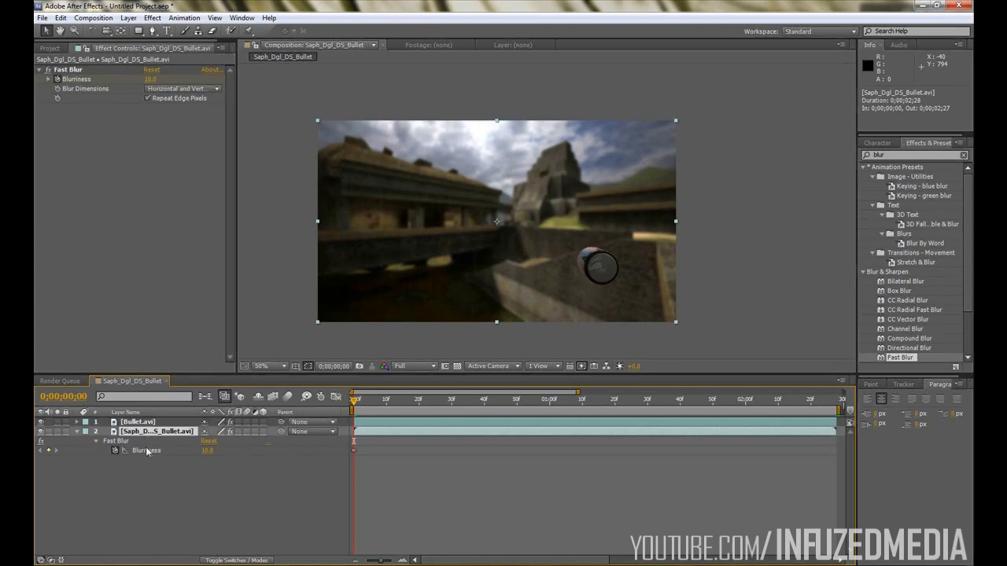
pyautogui.click(463, 400)
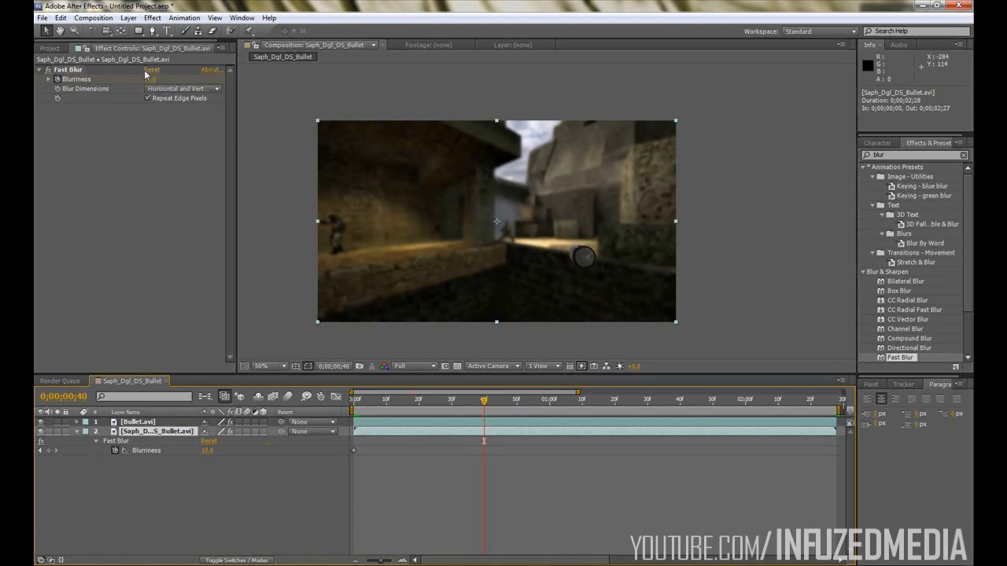
pyautogui.click(151, 79)
pyautogui.write('0')
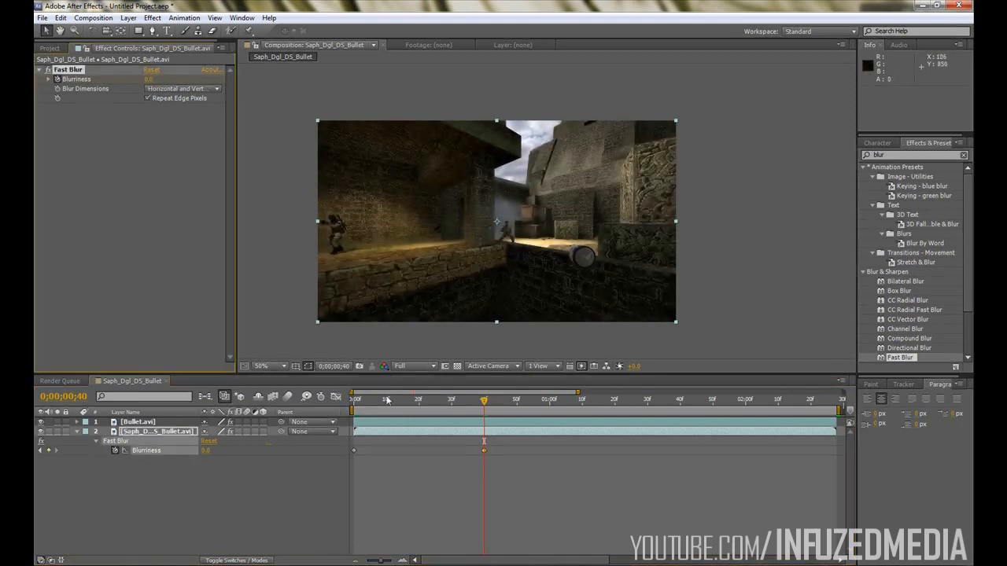
pyautogui.click(388, 400)
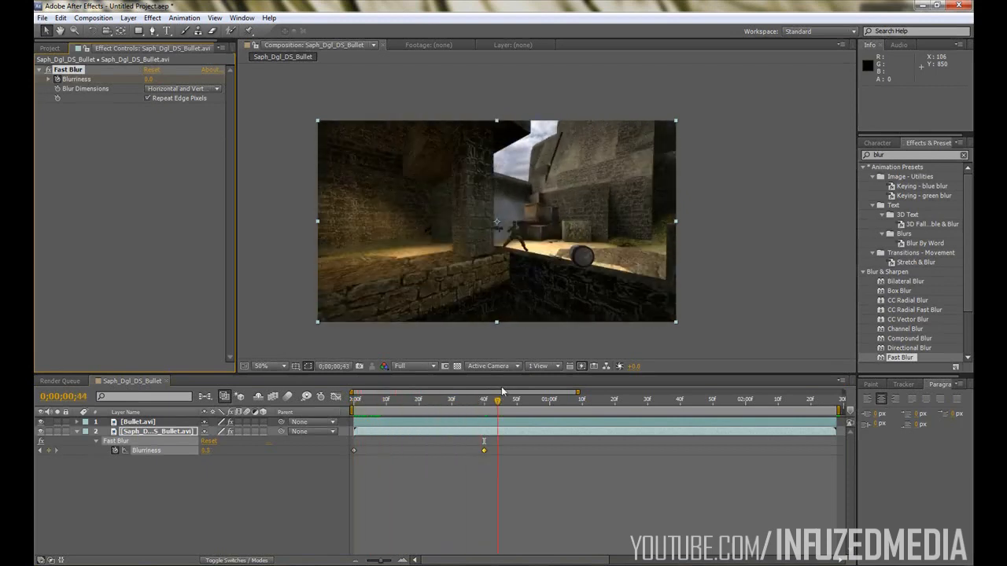
pyautogui.click(519, 400)
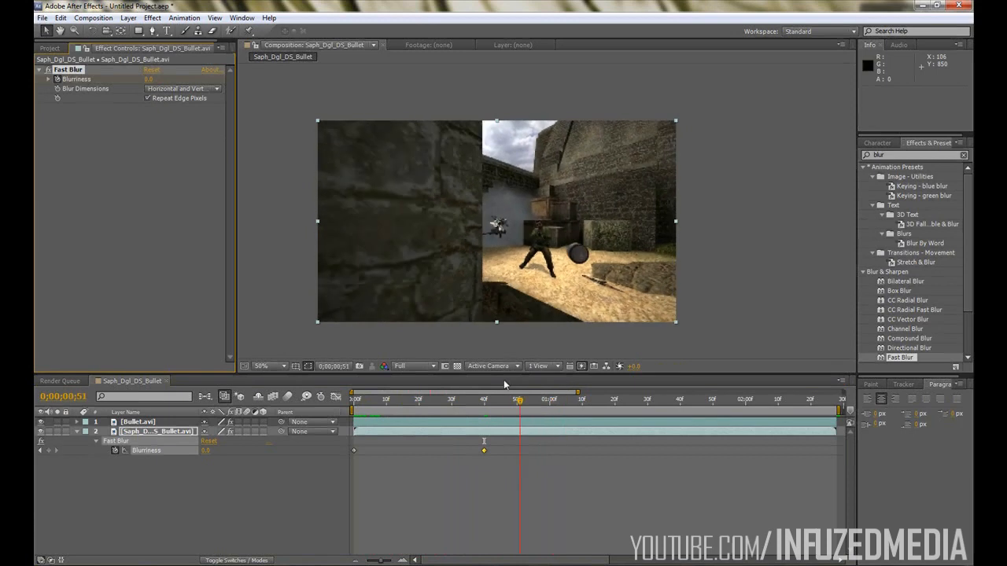
pyautogui.click(353, 400)
pyautogui.write('radial')
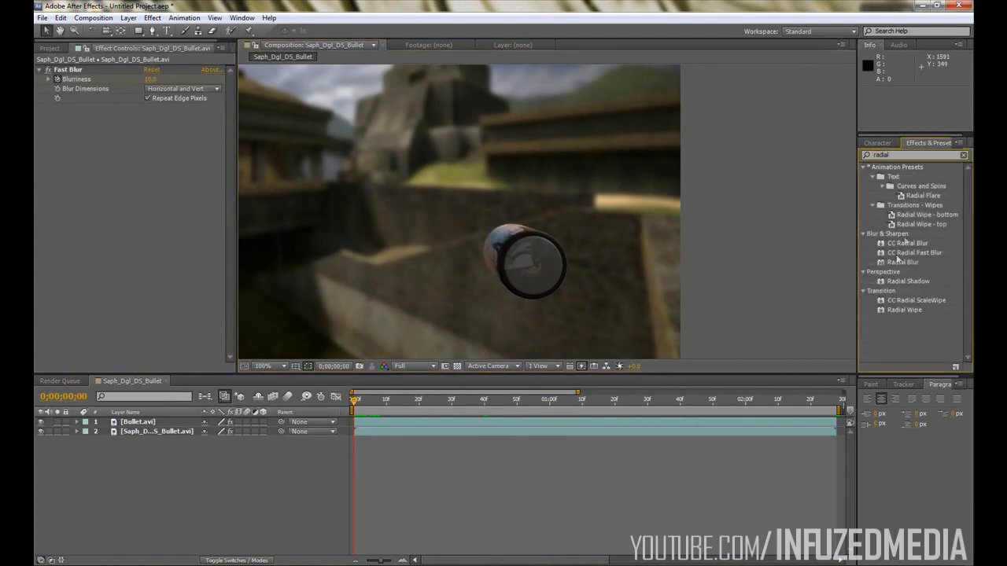
# Add a Zoom-type Radial Blur to the bullet layer and inspect the streaked bullet up close
pyautogui.click(903, 261)
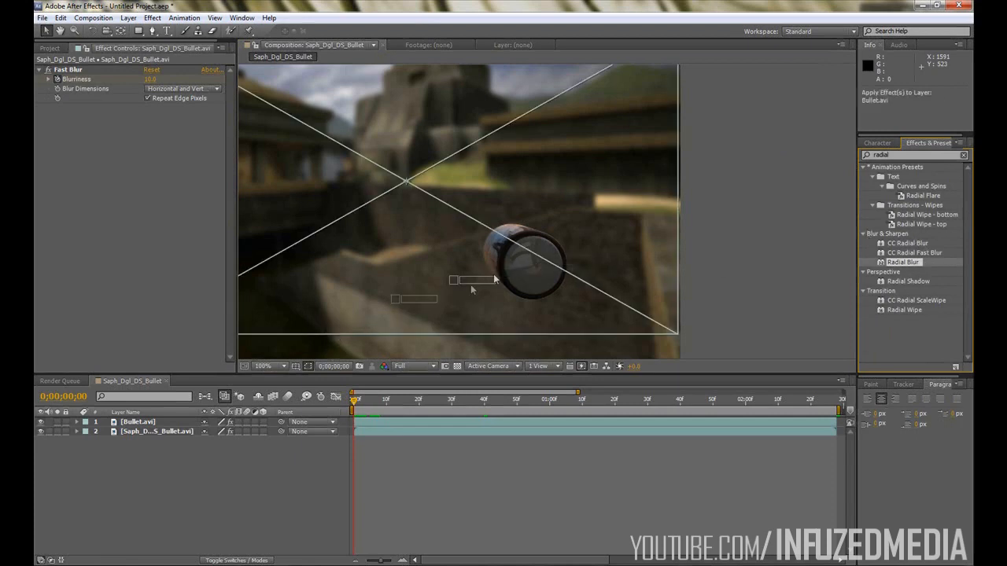
pyautogui.click(139, 422)
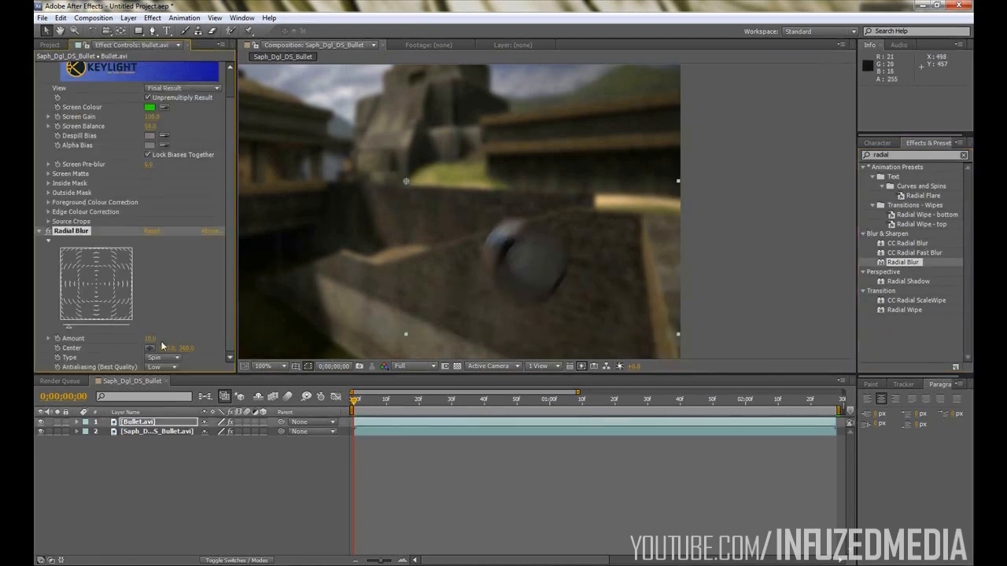
pyautogui.click(164, 357)
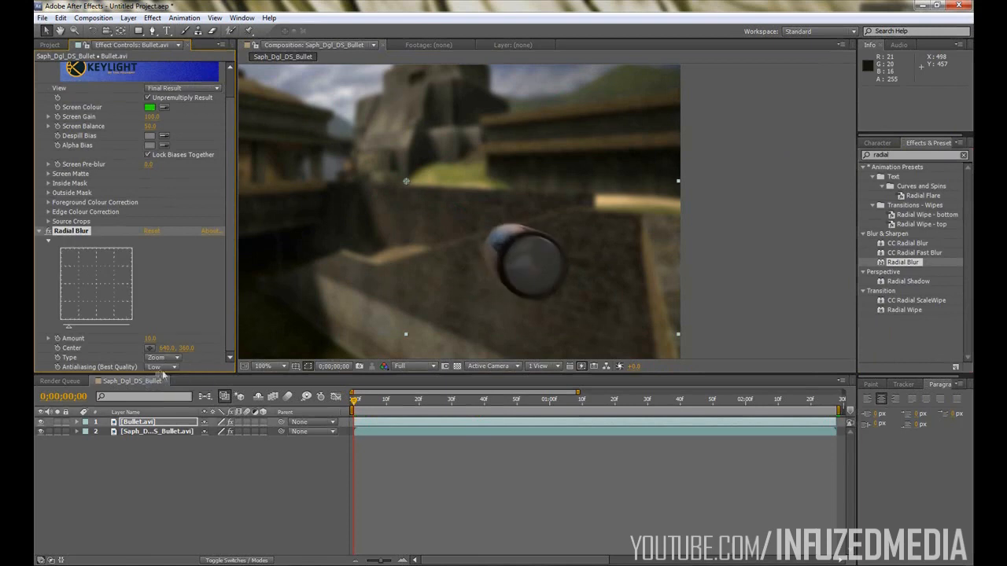
pyautogui.click(264, 365)
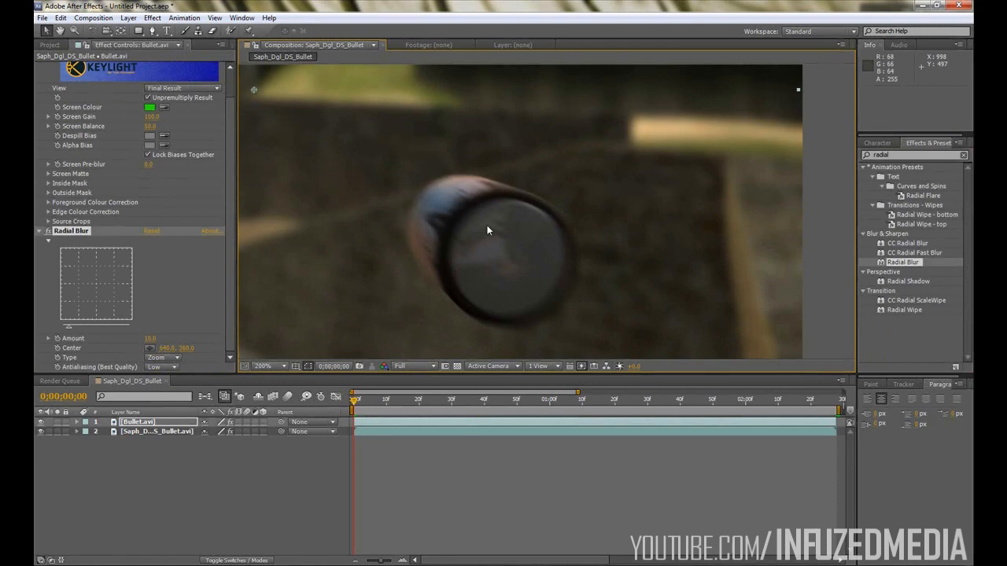
pyautogui.click(264, 365)
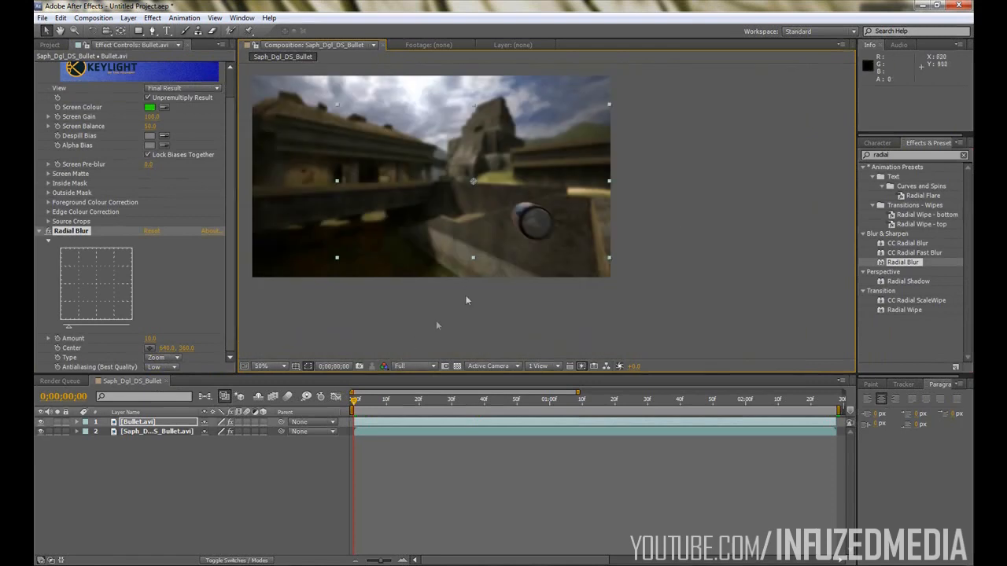
pyautogui.click(963, 154)
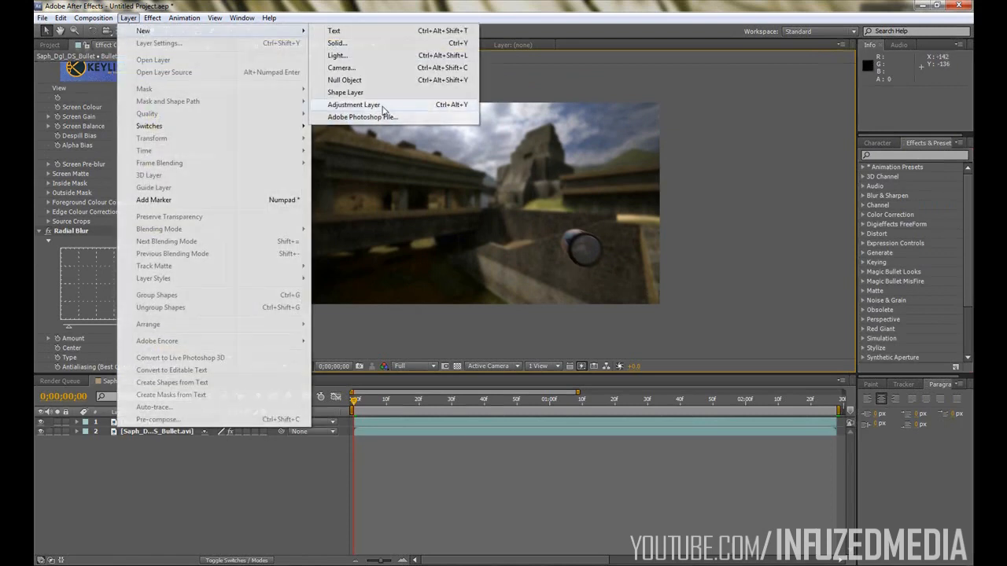
# Create a new adjustment layer named Distortion between the bullet and footage layers
pyautogui.click(354, 103)
pyautogui.write('Distortion')
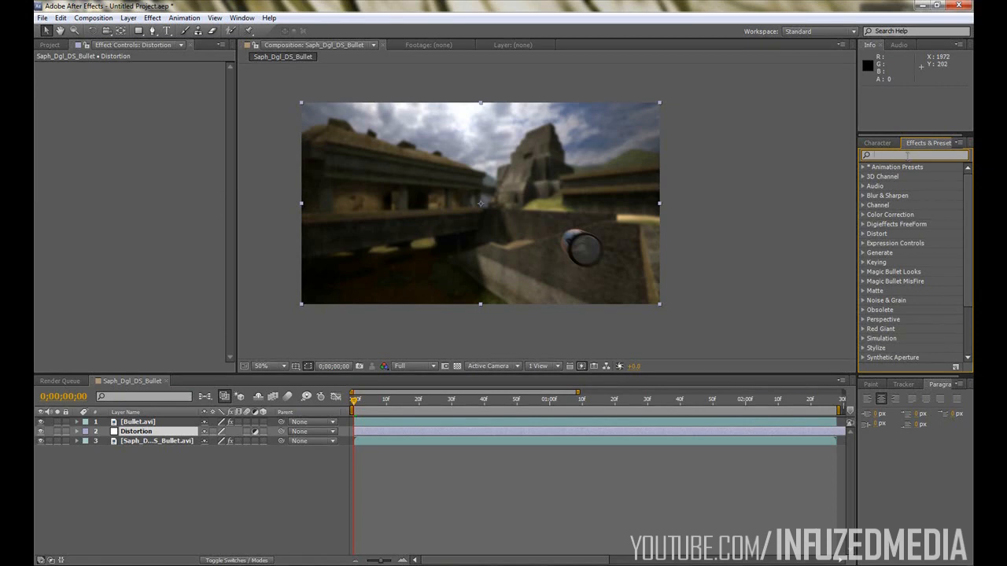
# Search 'turb' and apply Turbulent Displace to the Distortion layer, then clear the search
pyautogui.write('turb')
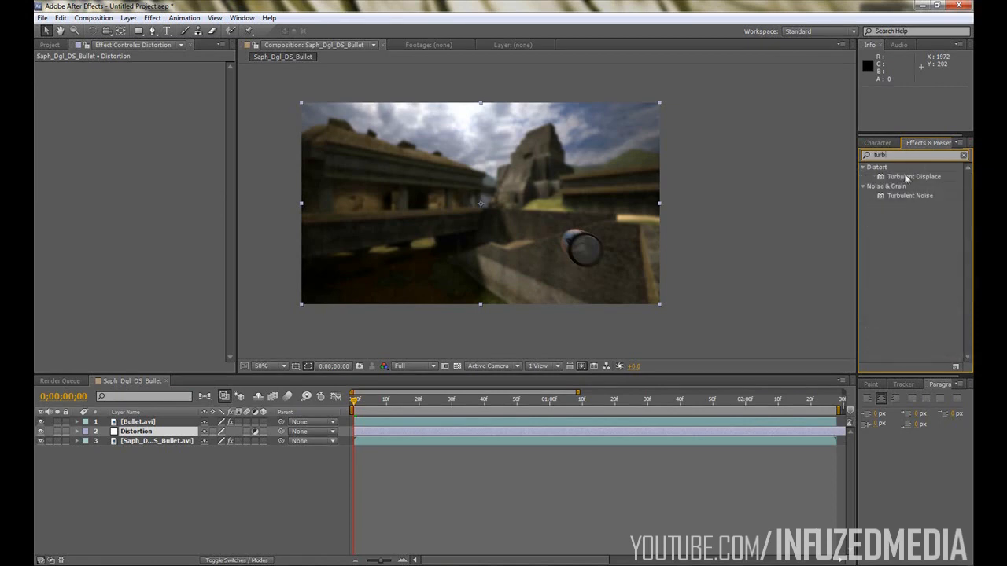
pyautogui.doubleClick(914, 176)
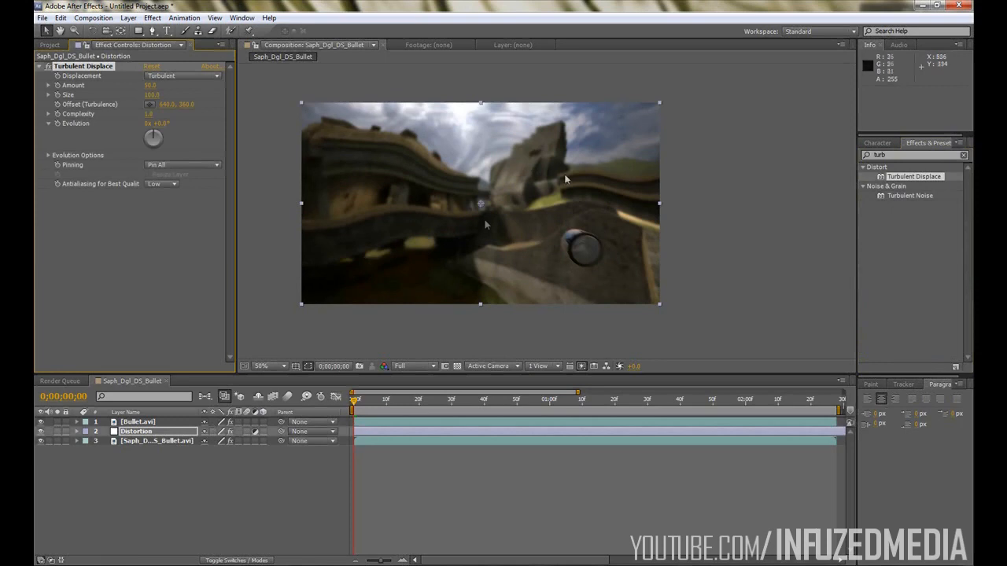
pyautogui.click(963, 154)
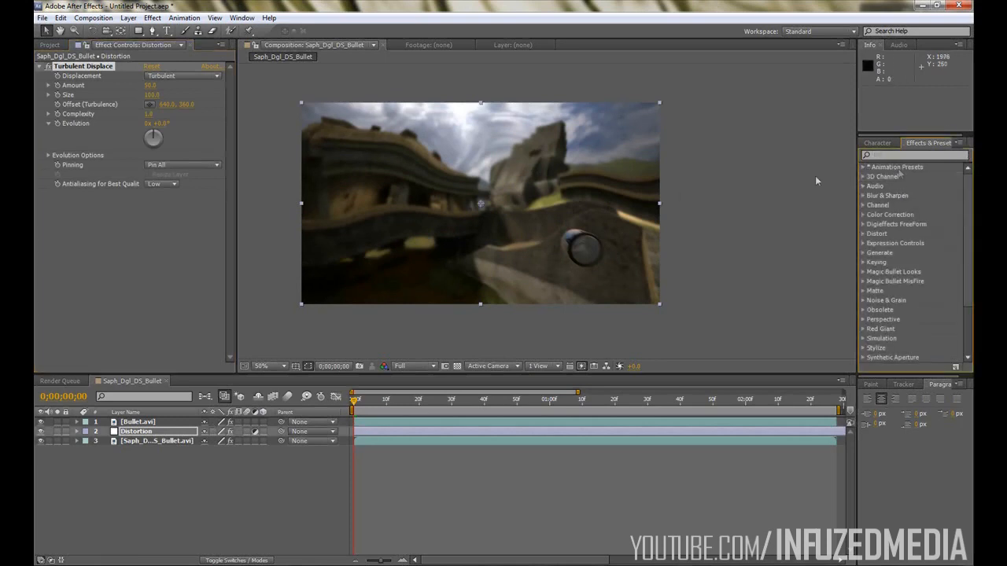
pyautogui.moveTo(469, 176)
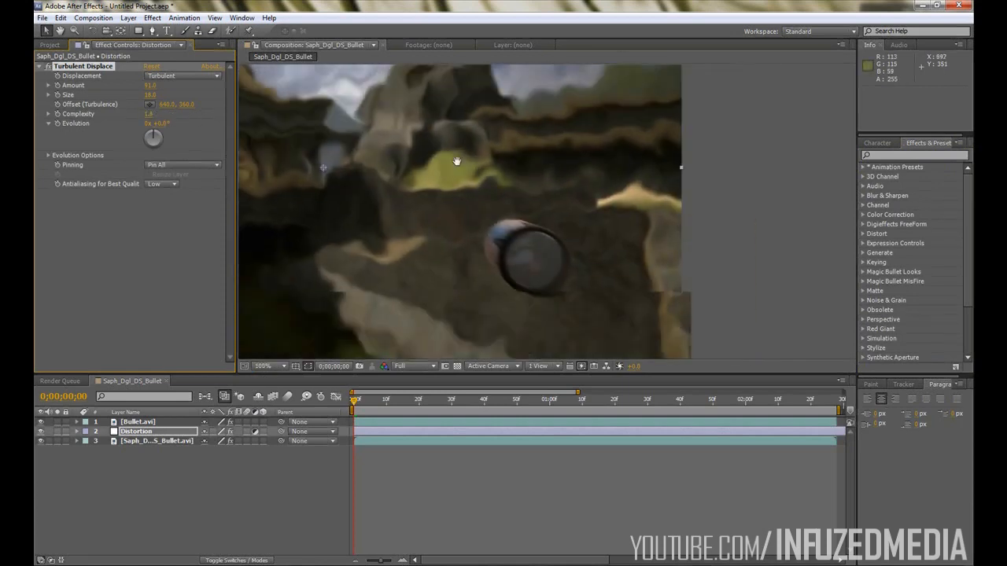
# Set a new Evolution value at the last frame, then return to the start
pyautogui.click(265, 365)
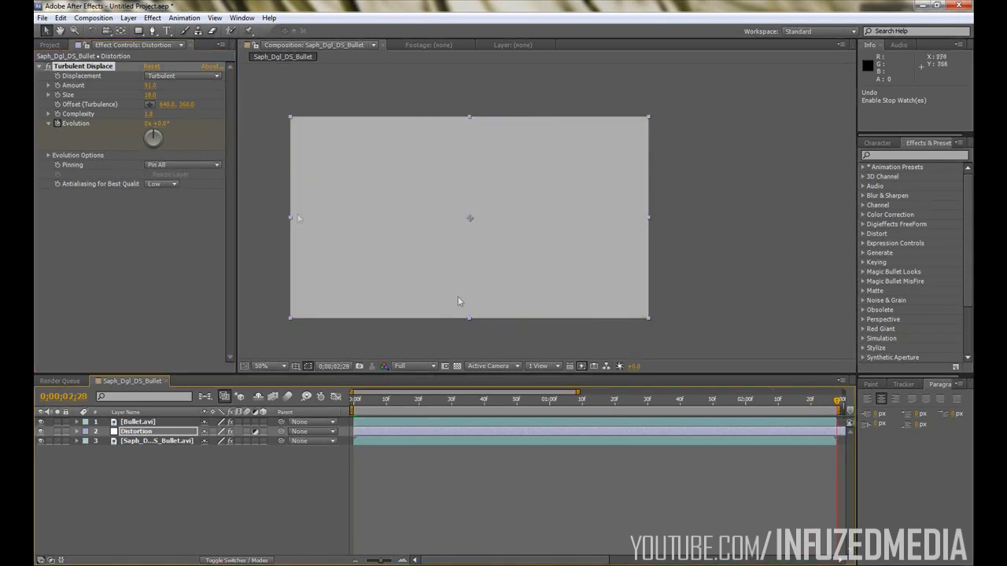
pyautogui.doubleClick(158, 122)
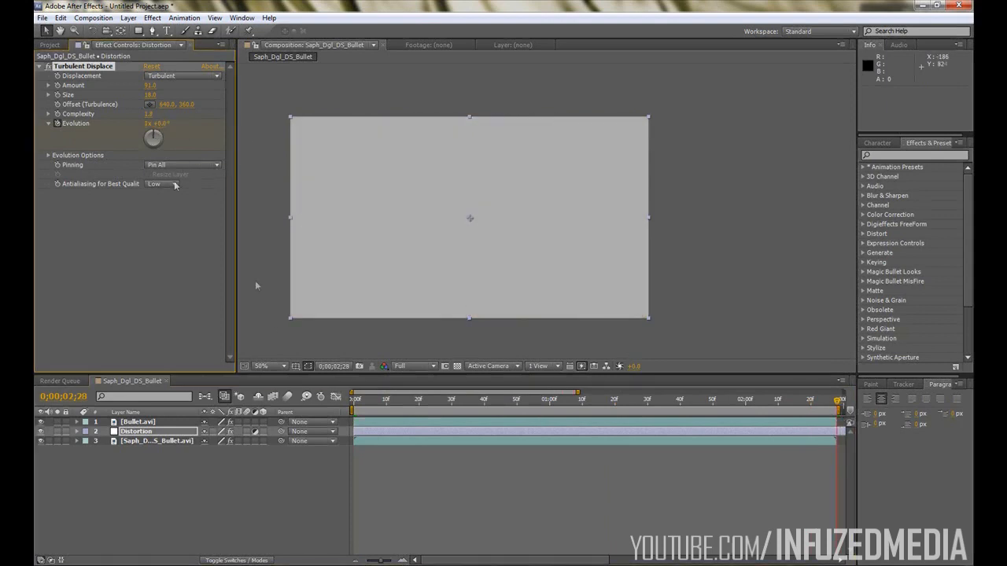
pyautogui.click(399, 400)
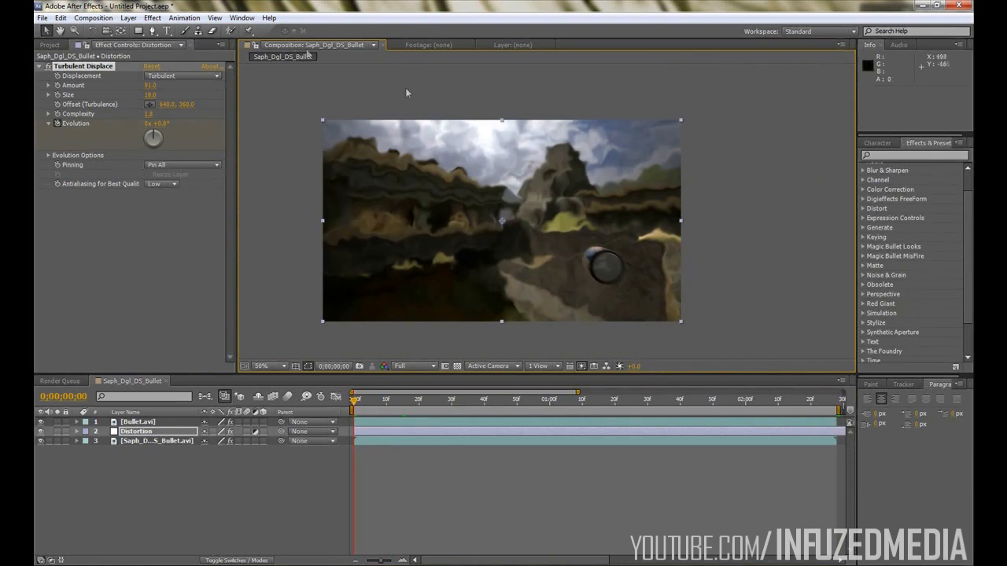
# Select the Distortion layer and choose the Pen tool with RotoBezier curves
pyautogui.click(136, 431)
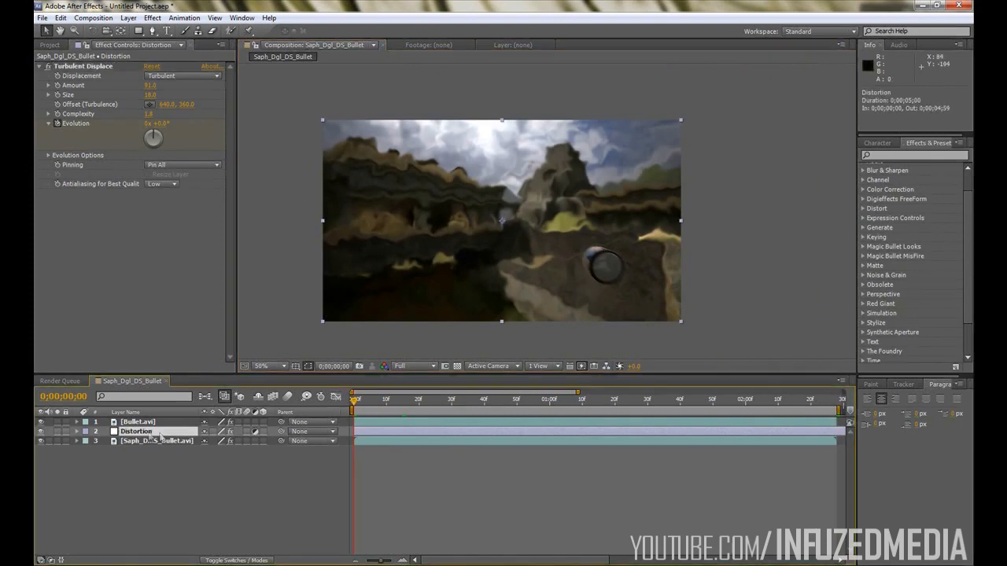
pyautogui.click(154, 31)
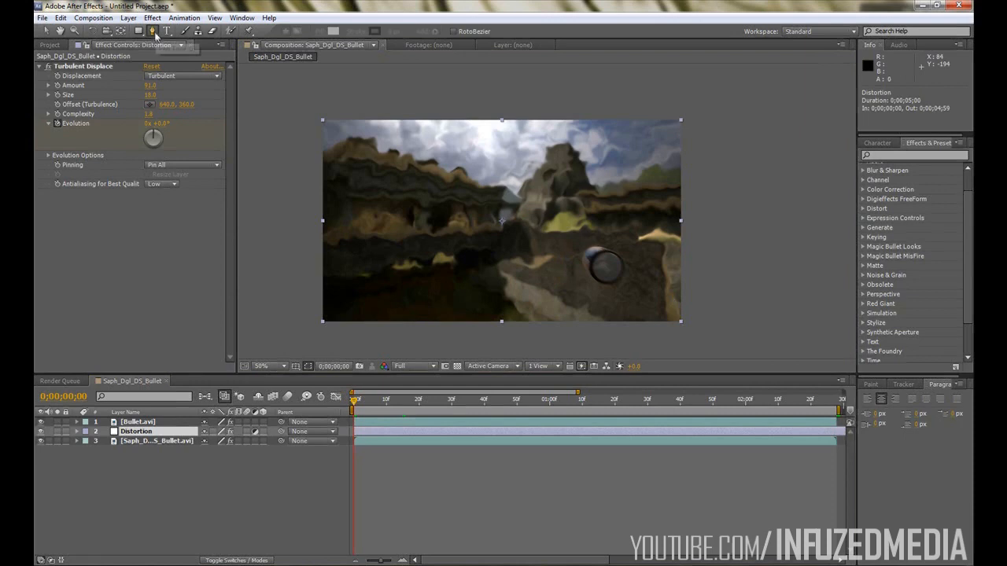
pyautogui.click(280, 365)
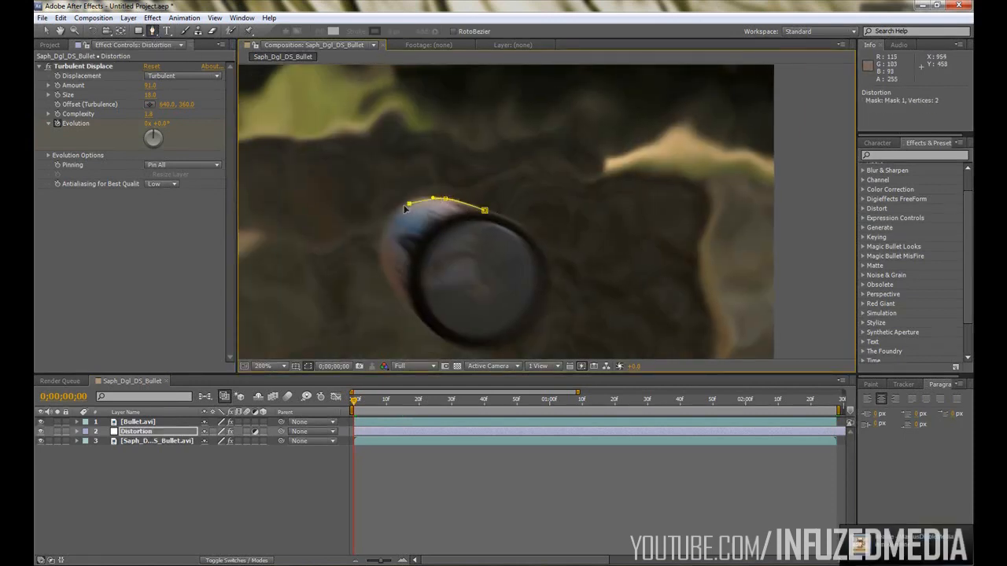
# Draw a mask from the bullet's rim along its edge and out behind it, then reveal mask properties
pyautogui.click(417, 318)
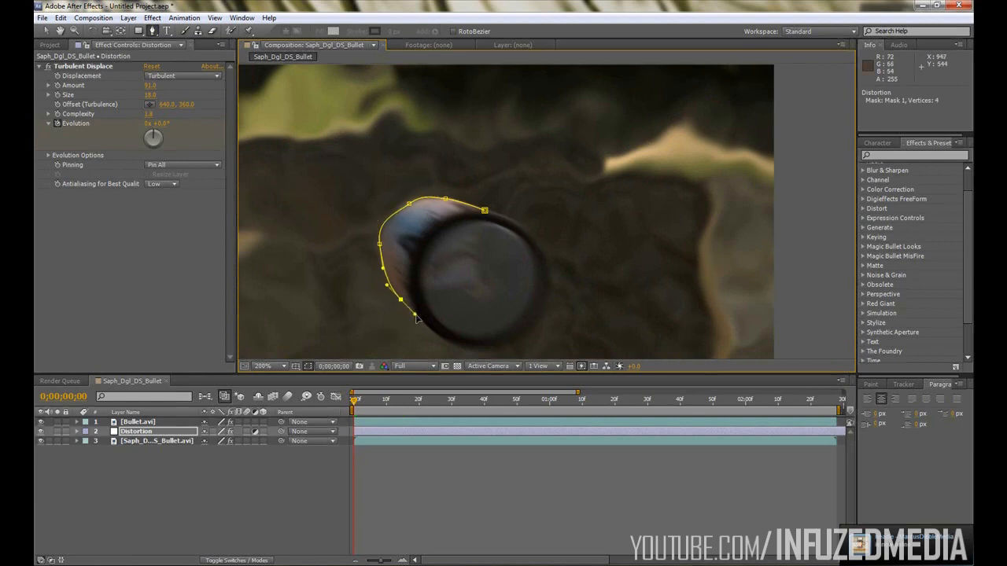
pyautogui.click(265, 365)
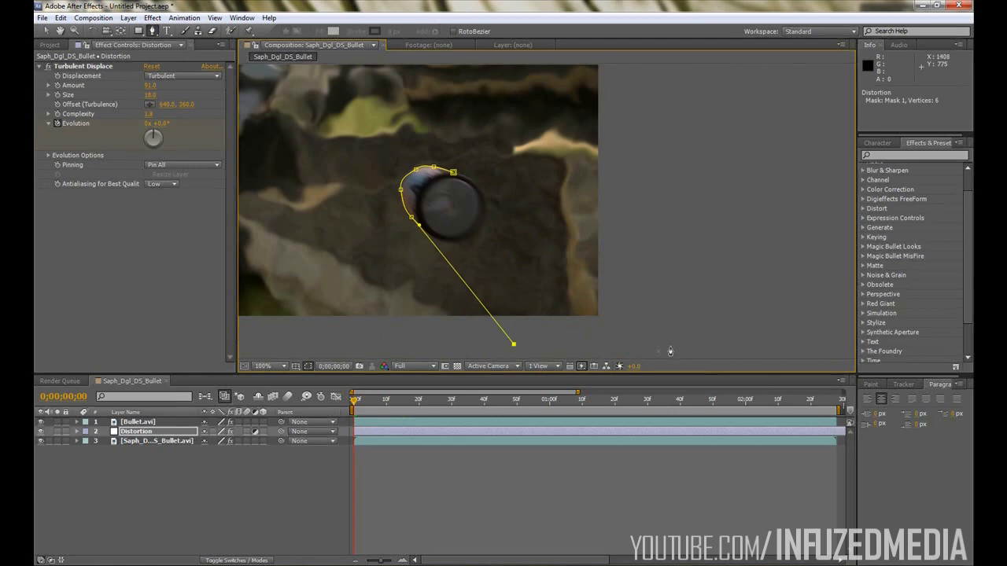
pyautogui.click(660, 242)
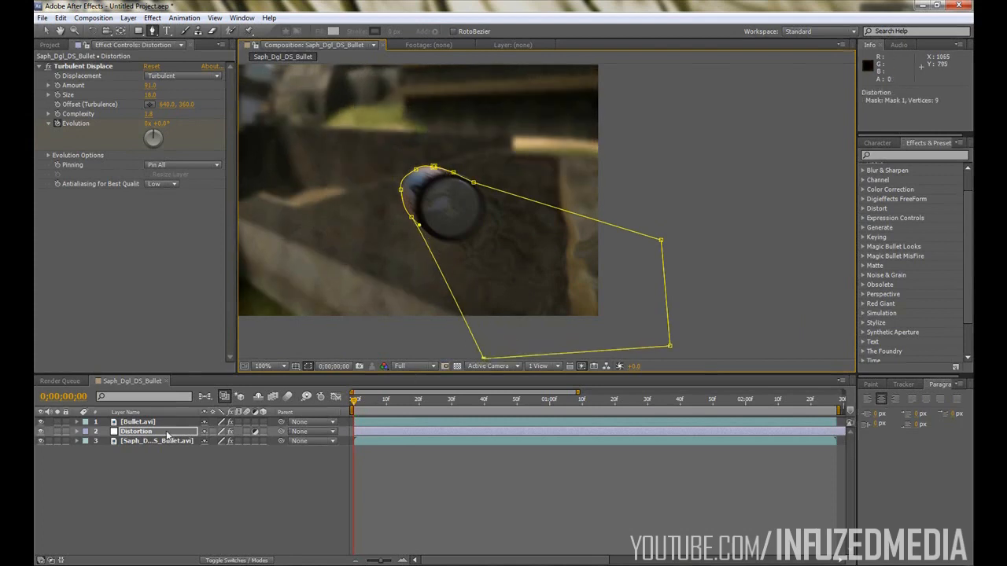
pyautogui.click(75, 432)
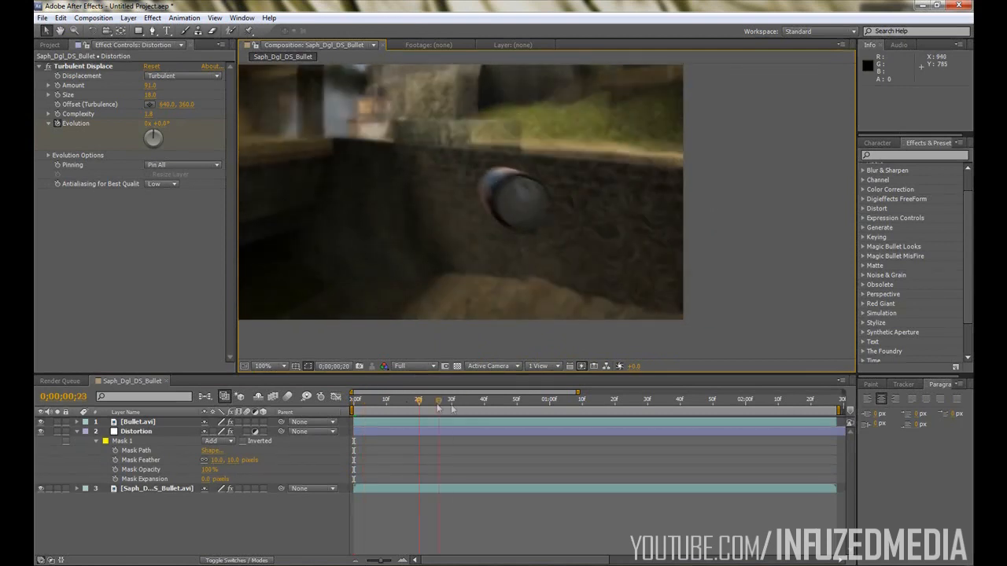
# Keyframe Mask Path and reshape the mask behind the bullet at a later frame
pyautogui.click(391, 400)
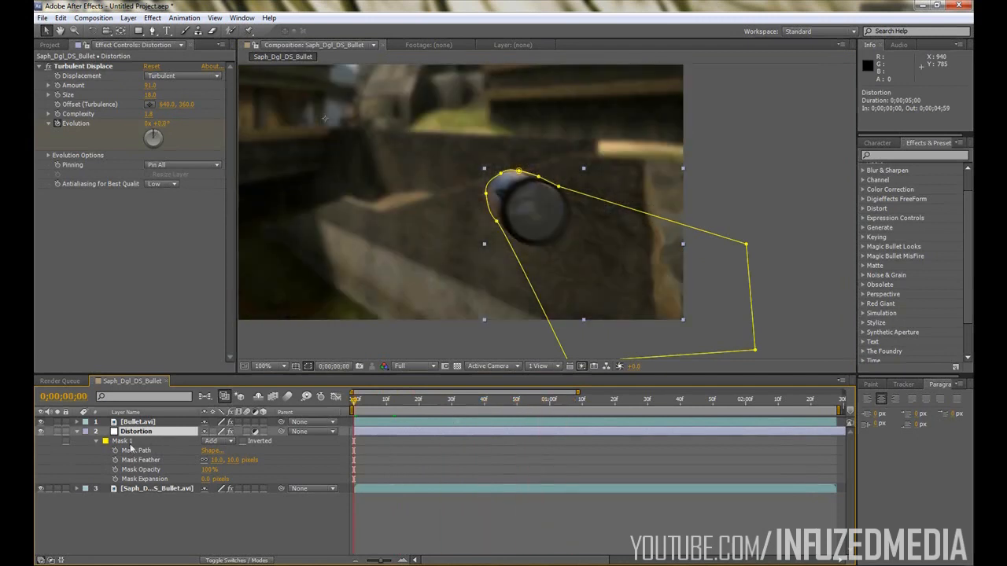
pyautogui.click(372, 400)
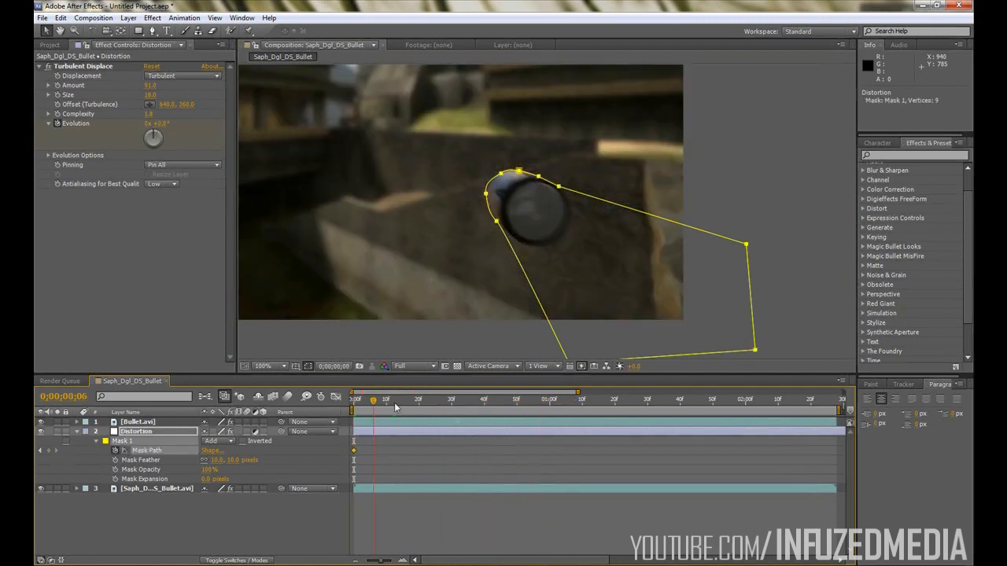
pyautogui.click(592, 400)
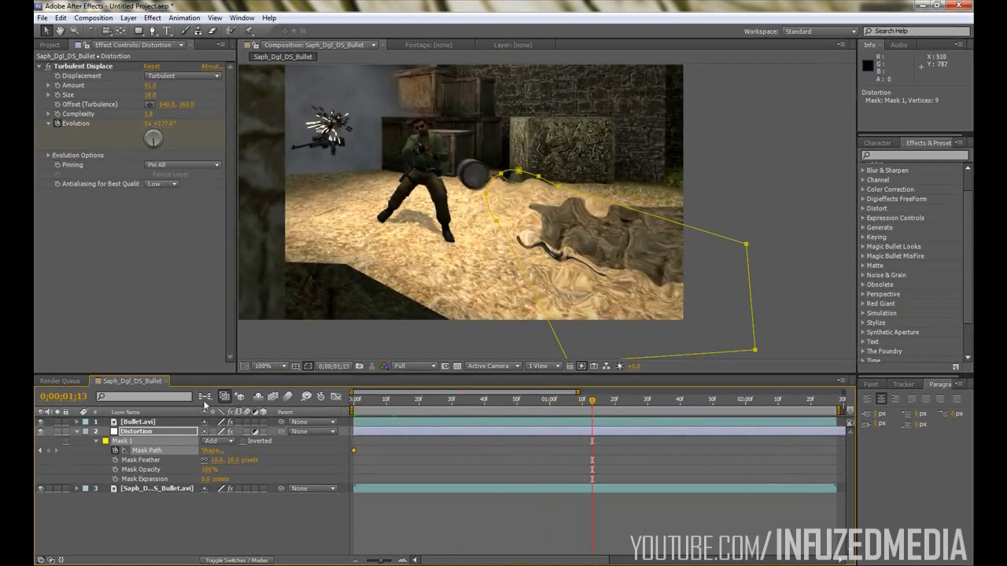
pyautogui.moveTo(519, 171); pyautogui.dragTo(454, 160)
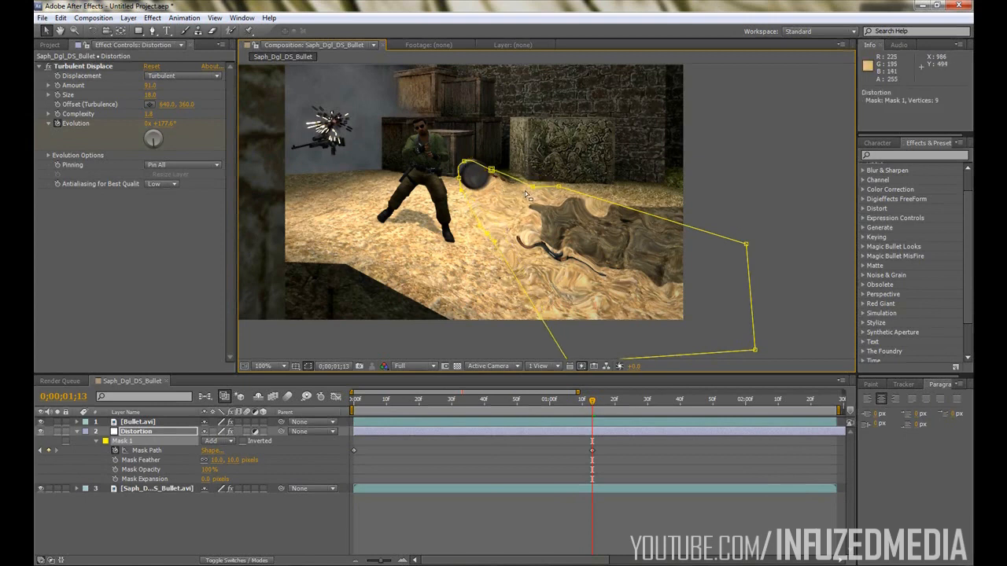
pyautogui.moveTo(559, 187); pyautogui.dragTo(582, 207)
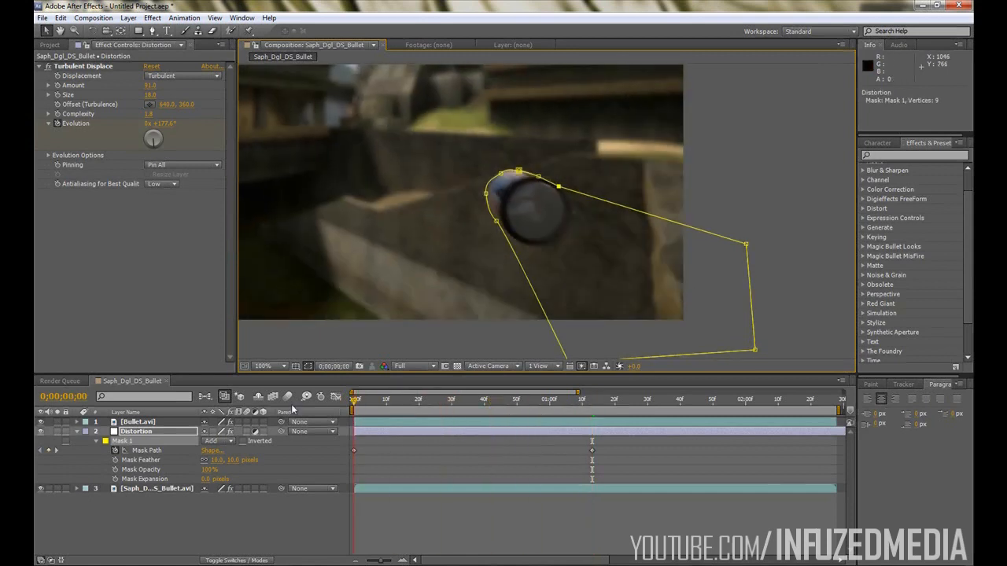
# Align the mask with the bullet at an in-between frame
pyautogui.click(519, 399)
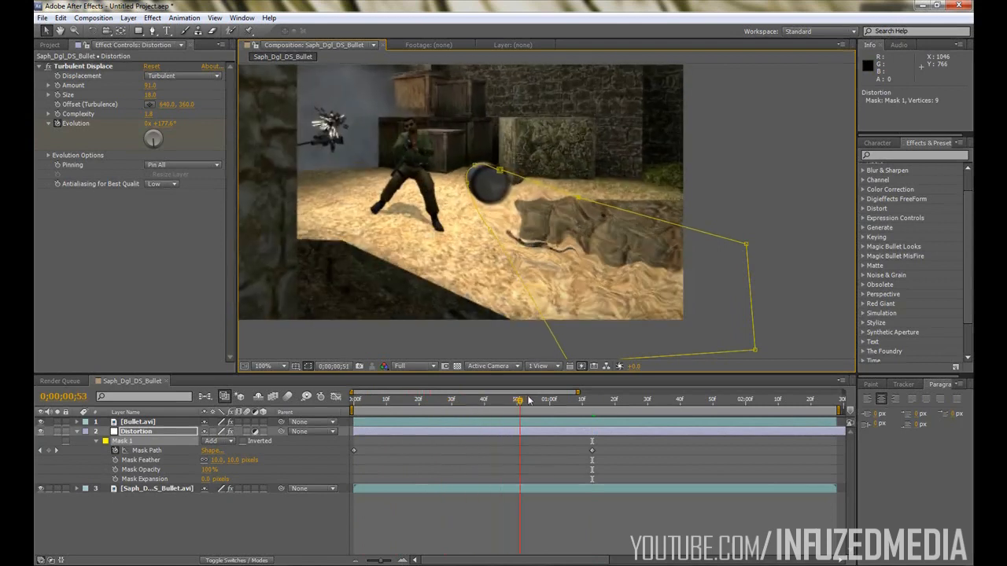
pyautogui.moveTo(520, 401); pyautogui.dragTo(595, 402)
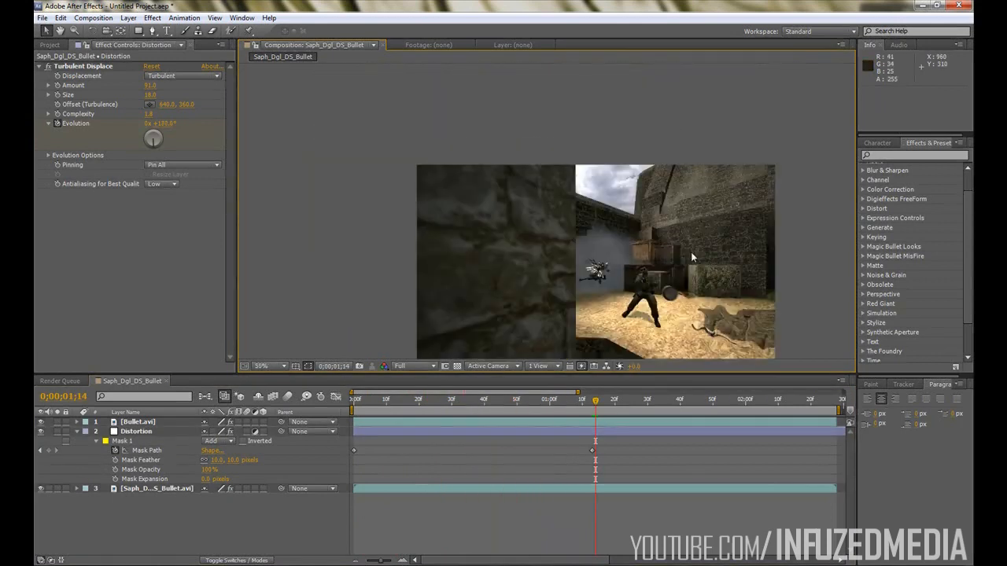
pyautogui.click(385, 400)
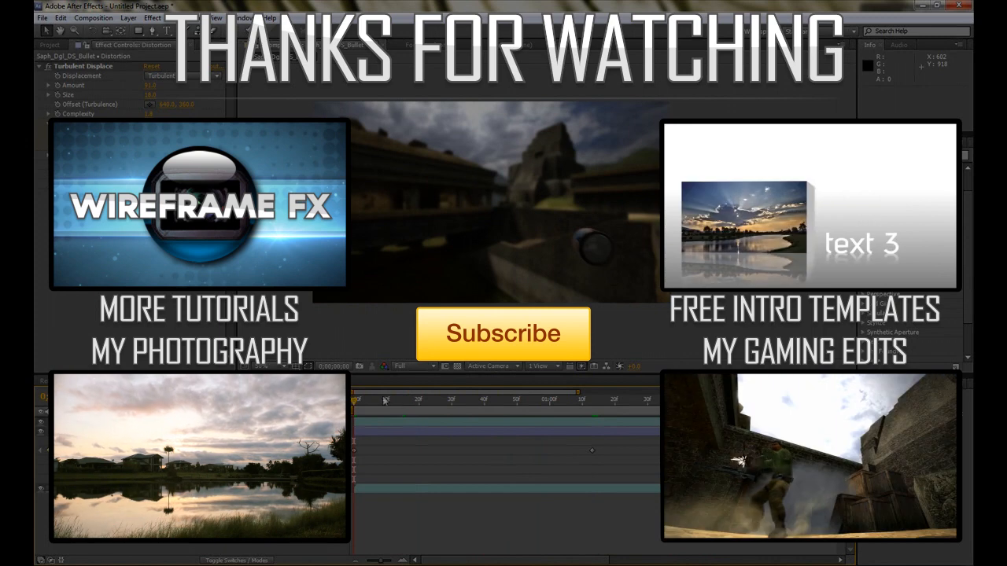
pyautogui.moveTo(386, 400); pyautogui.dragTo(583, 400)
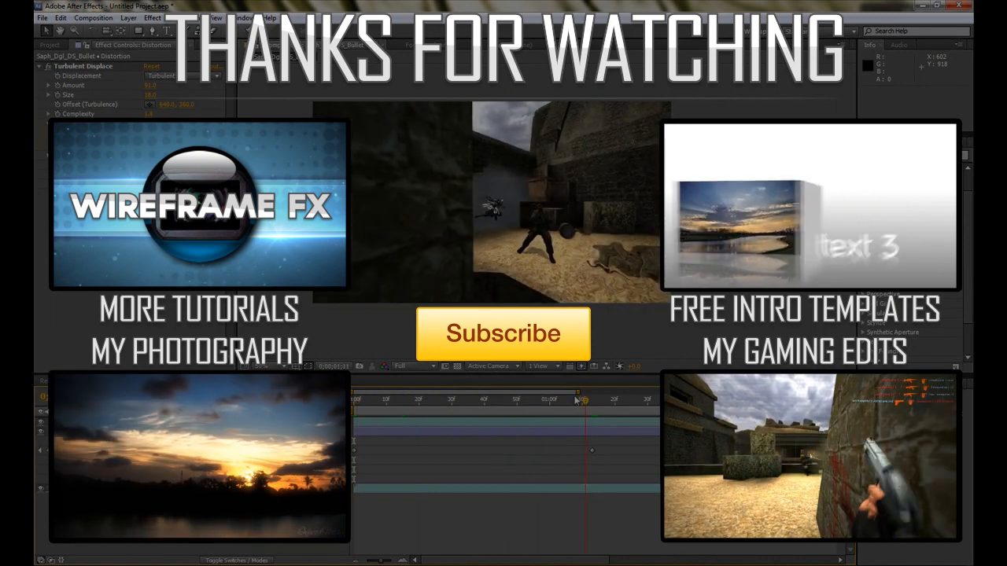